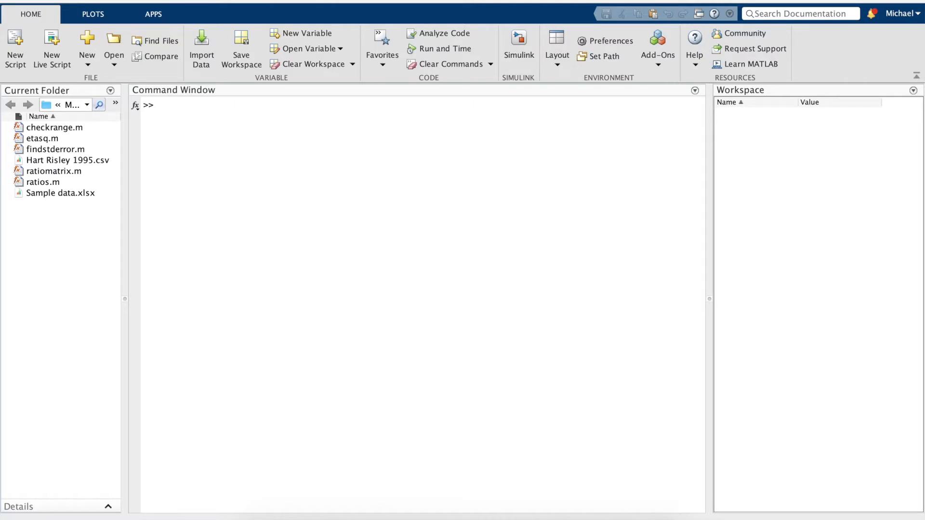
{"action": "mouse_move", "coordinate": [289, 76]}
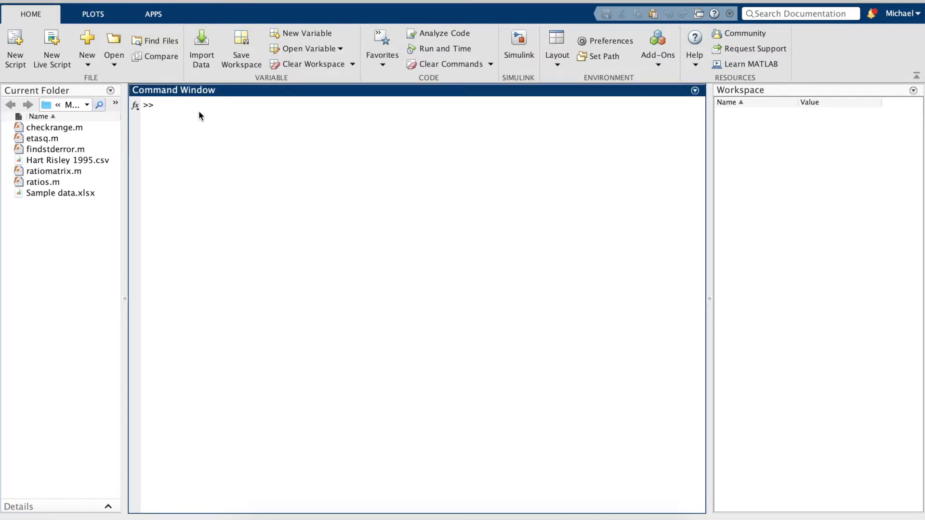
Step: Load the 'Sample data' spreadsheet into table ds using readtable
{"action": "type", "text": "ds ="}
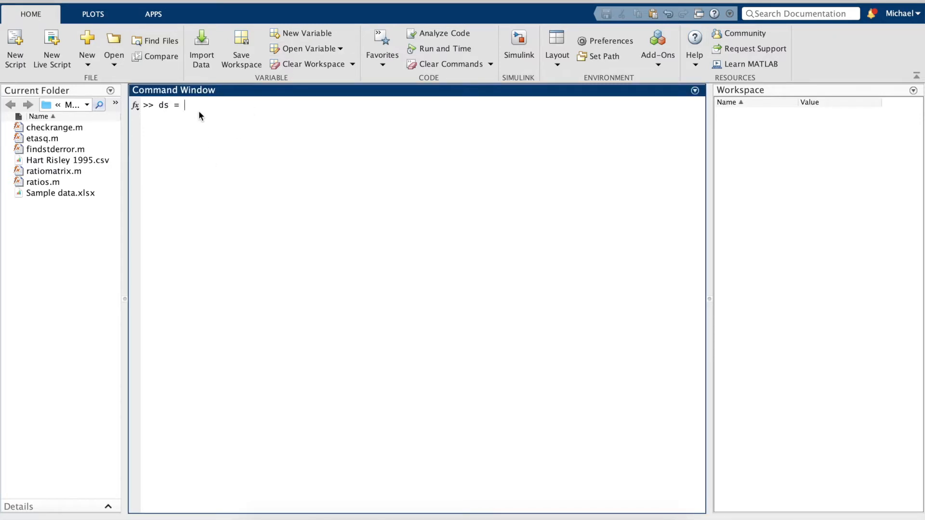
{"action": "type", "text": "read"}
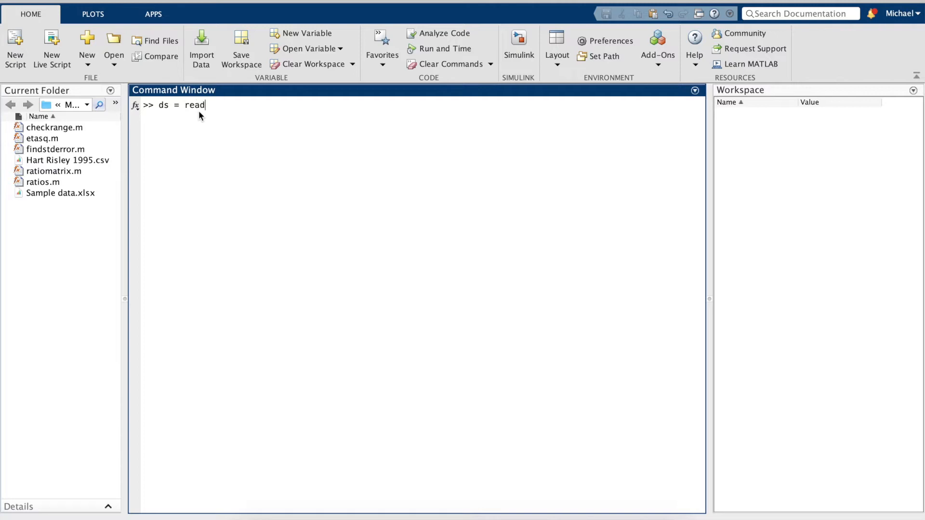
{"action": "type", "text": "table("}
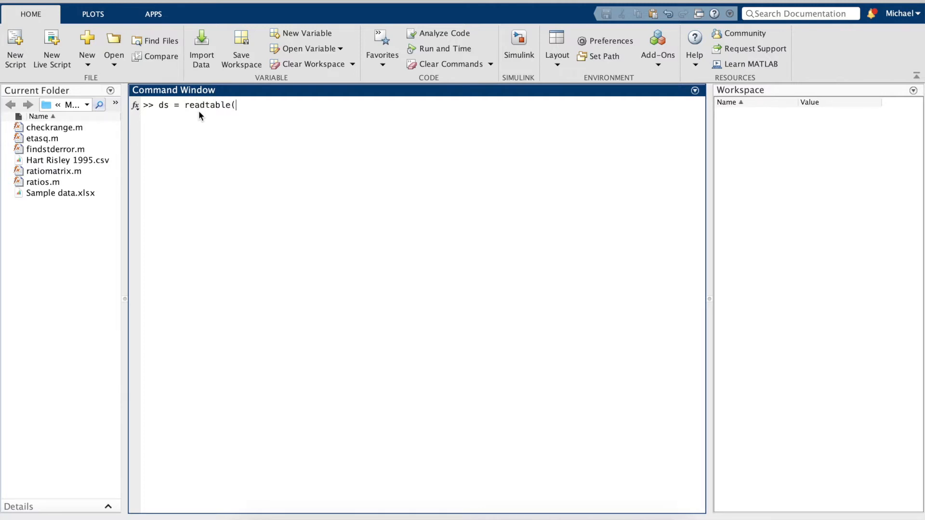
{"action": "type", "text": "'Sample"}
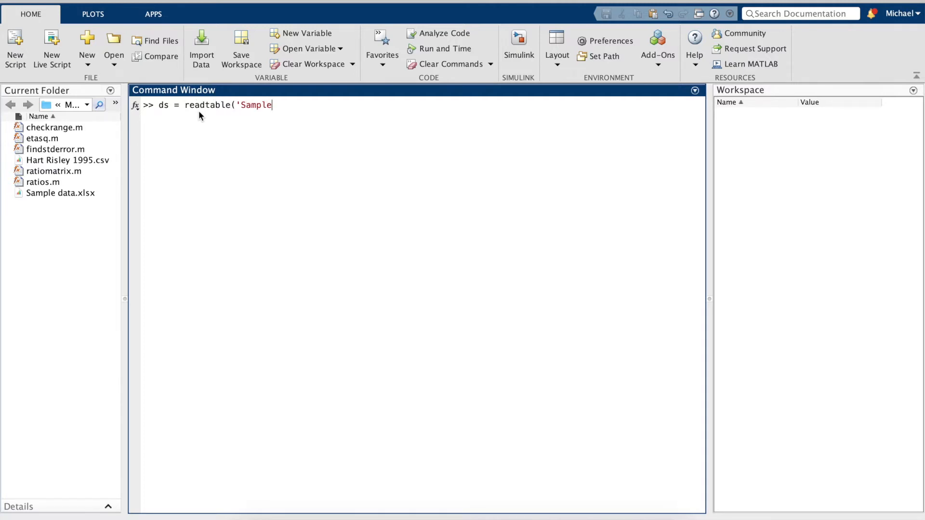
{"action": "type", "text": "data"}
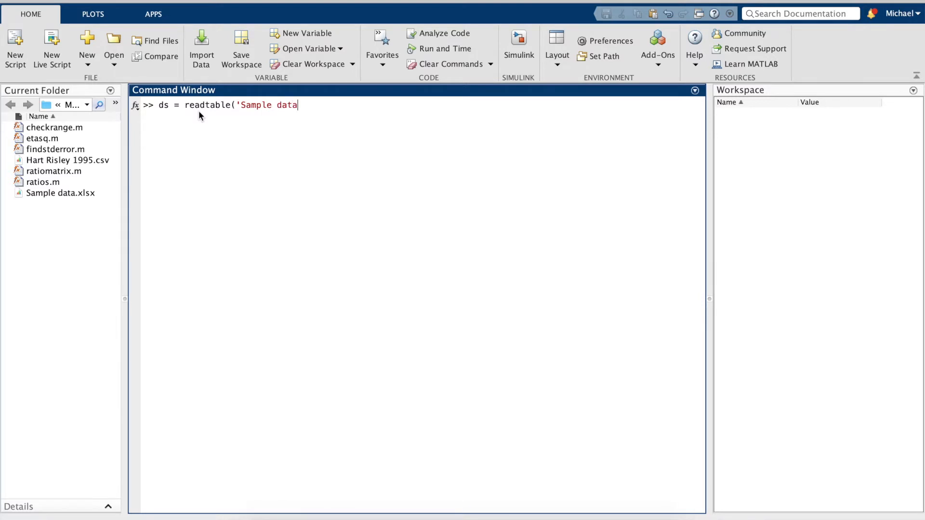
{"action": "type", "text": "');"}
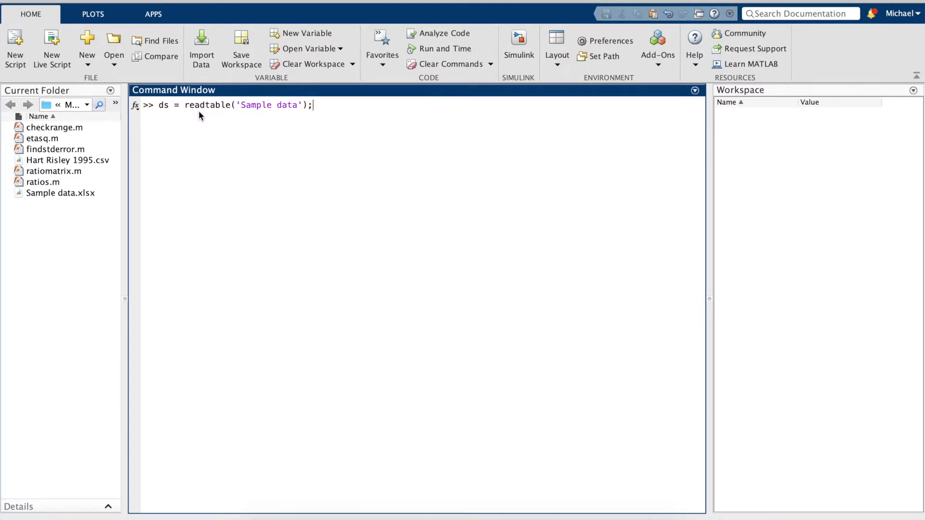
{"action": "key", "text": "Return"}
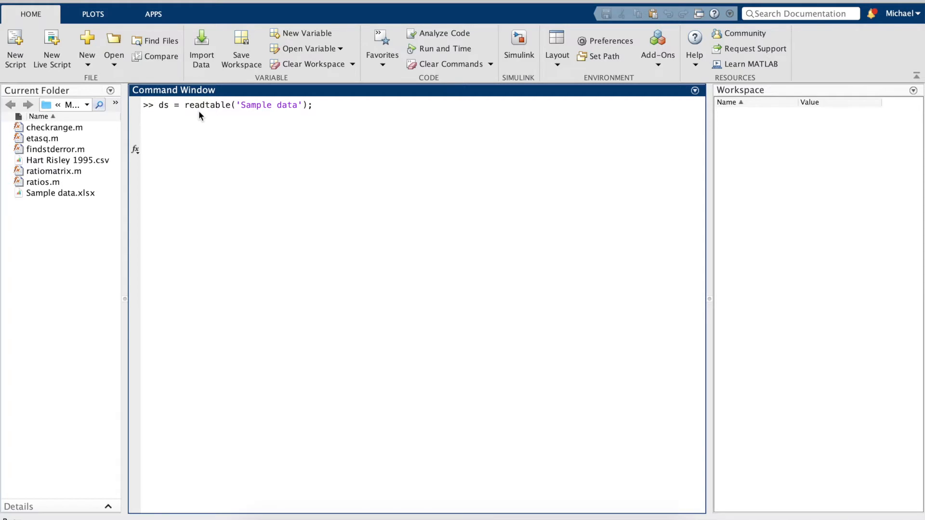
Step: Create g1 = ds.Group1, g2 = ds.Group2 and g3 = ds.Group3 at the command line
{"action": "key", "text": "Return"}
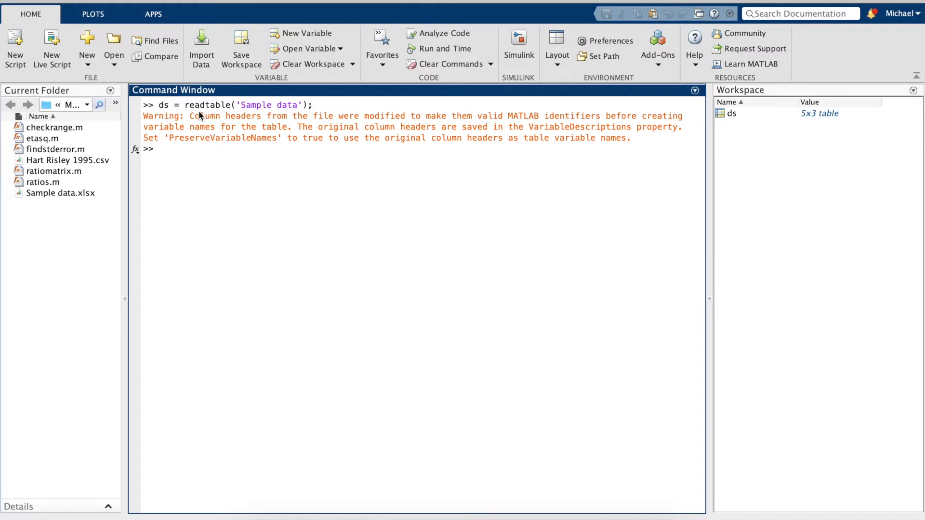
{"action": "type", "text": "g"}
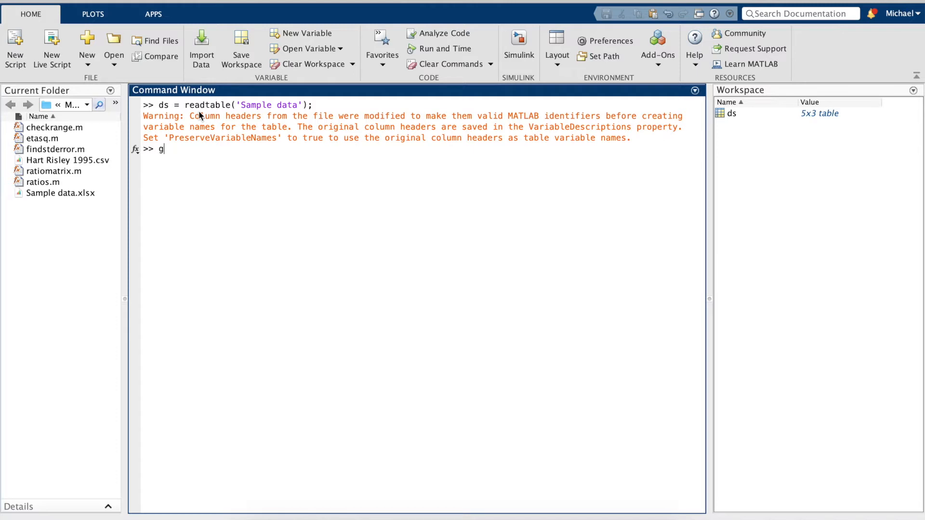
{"action": "type", "text": "1 ="}
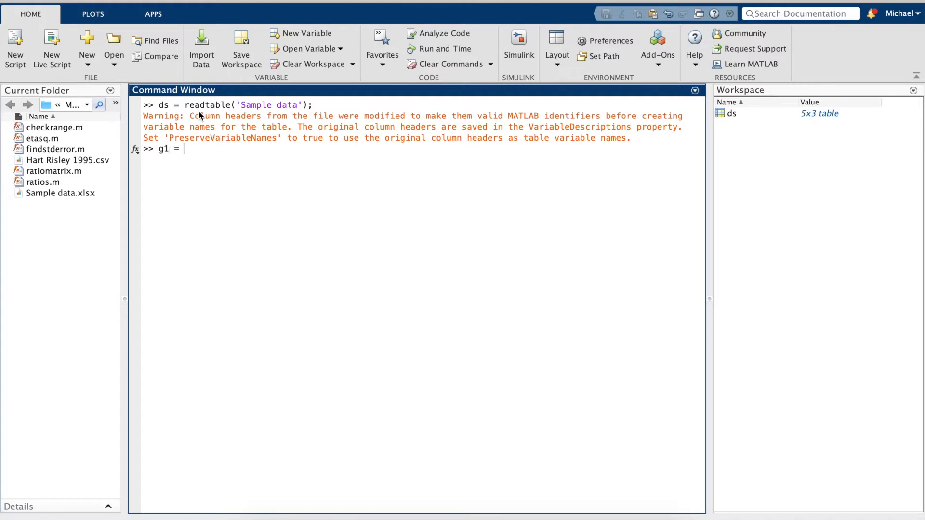
{"action": "type", "text": "ds.Gro"}
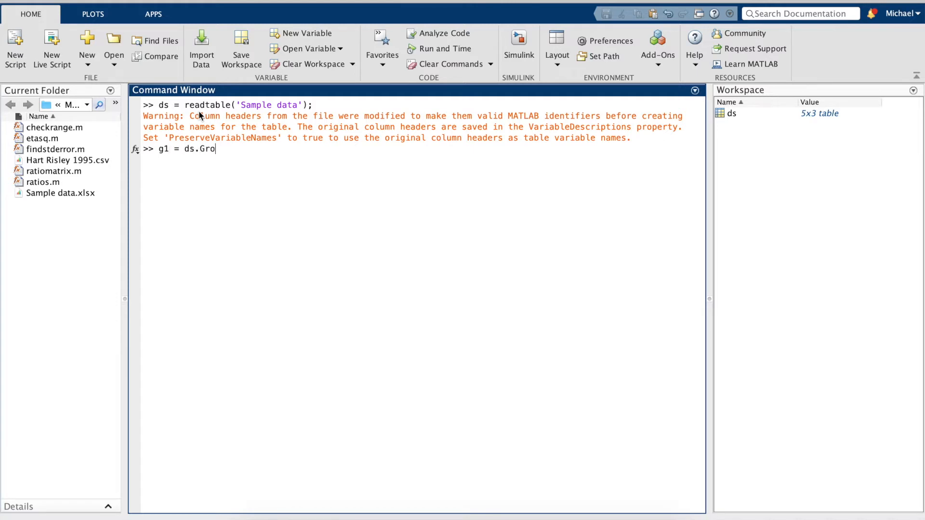
{"action": "type", "text": "up1"}
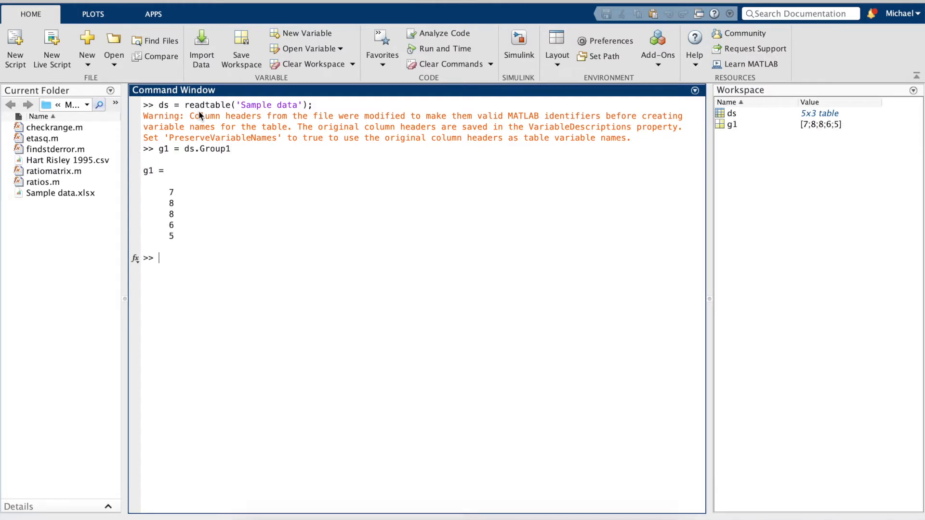
{"action": "type", "text": "g2"}
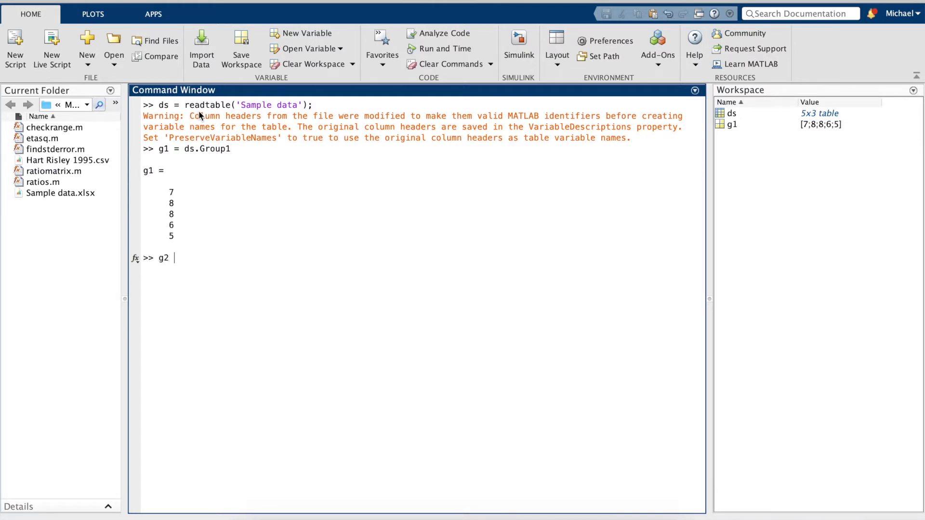
{"action": "type", "text": "="}
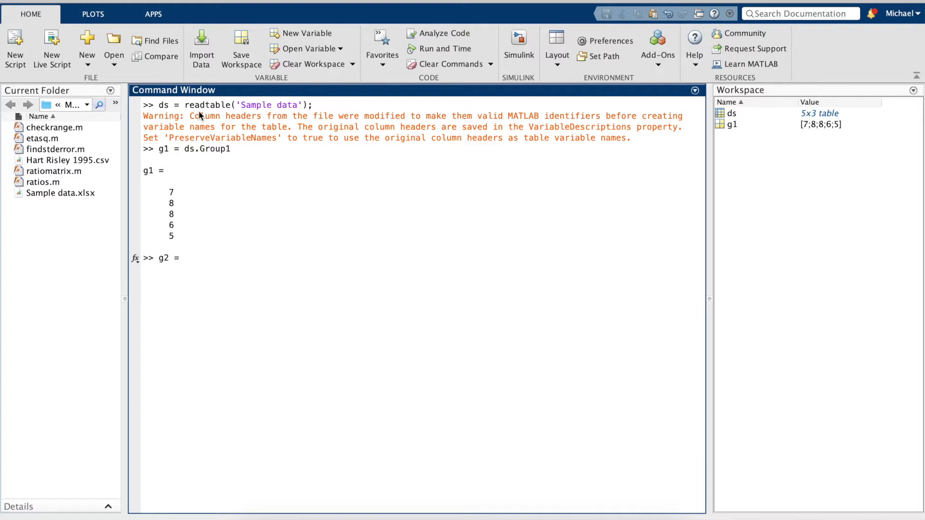
{"action": "type", "text": "ds"}
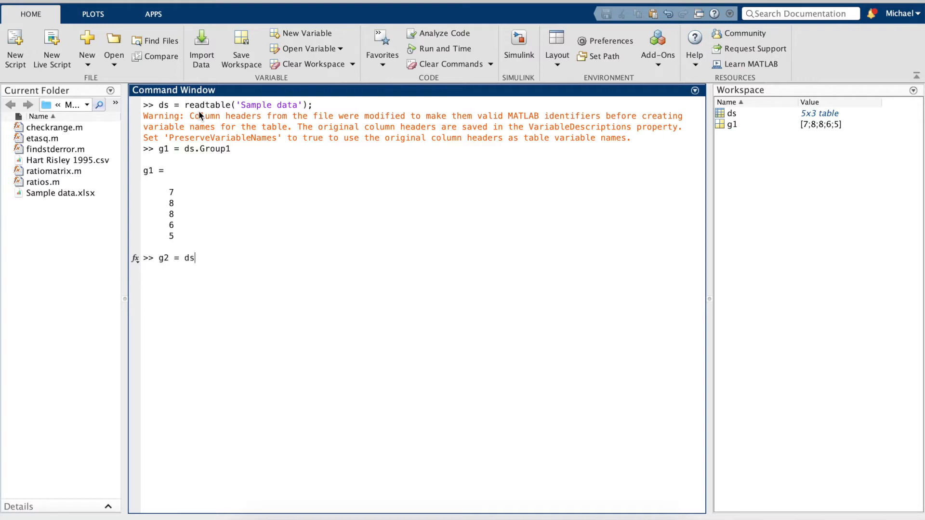
{"action": "type", "text": ".Group2"}
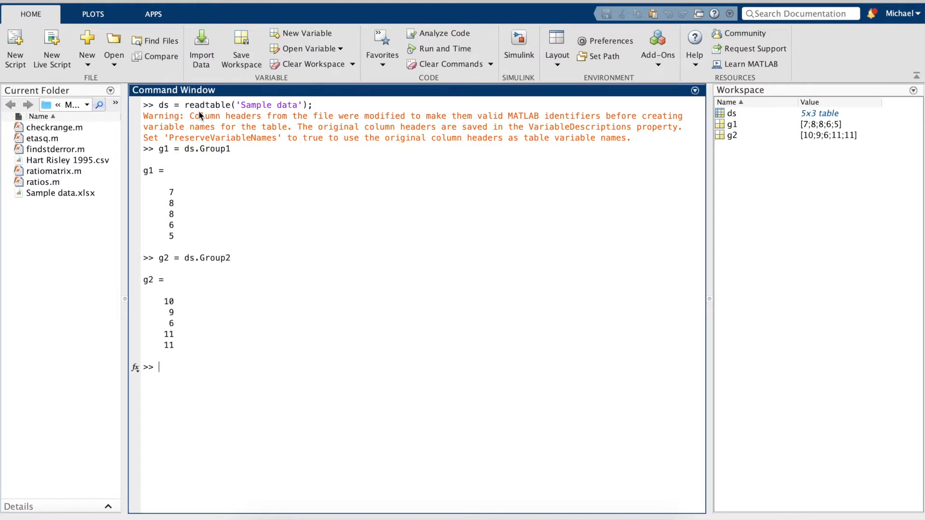
{"action": "type", "text": "g"}
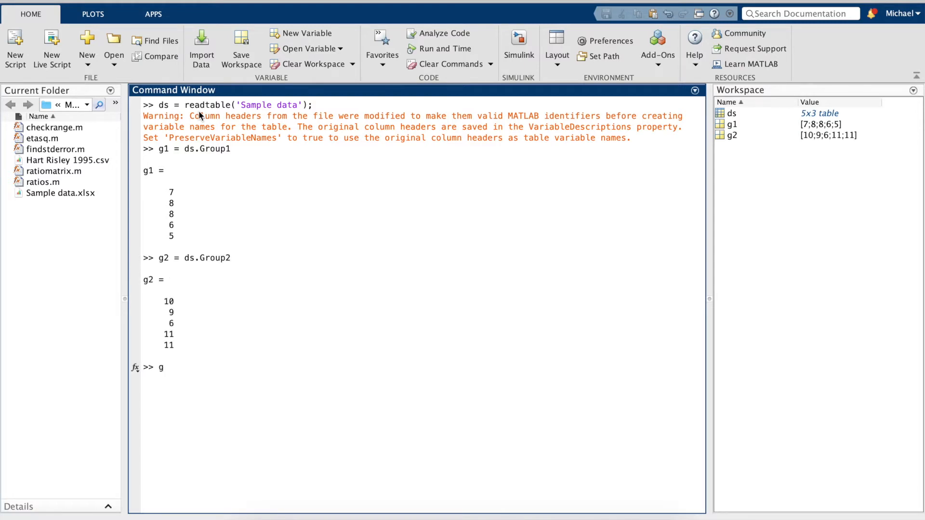
{"action": "type", "text": "3 ="}
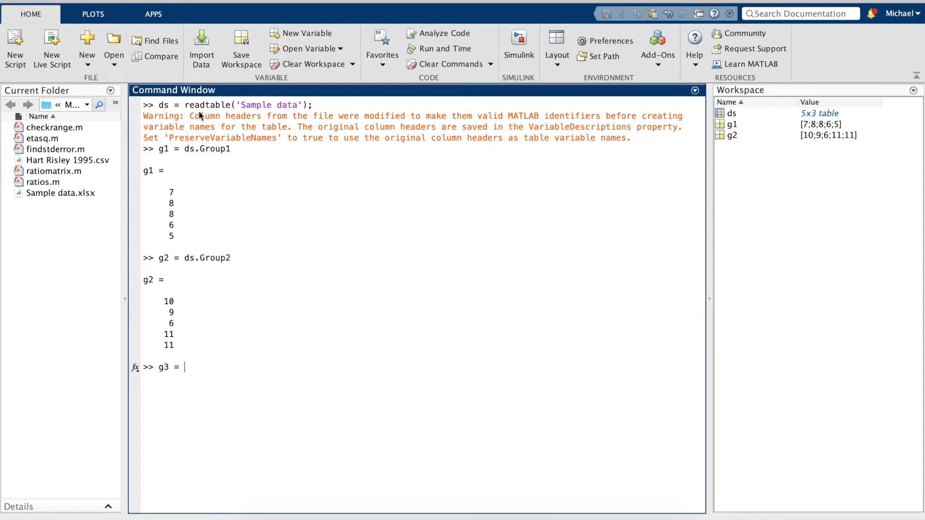
{"action": "type", "text": "ds.Group3"}
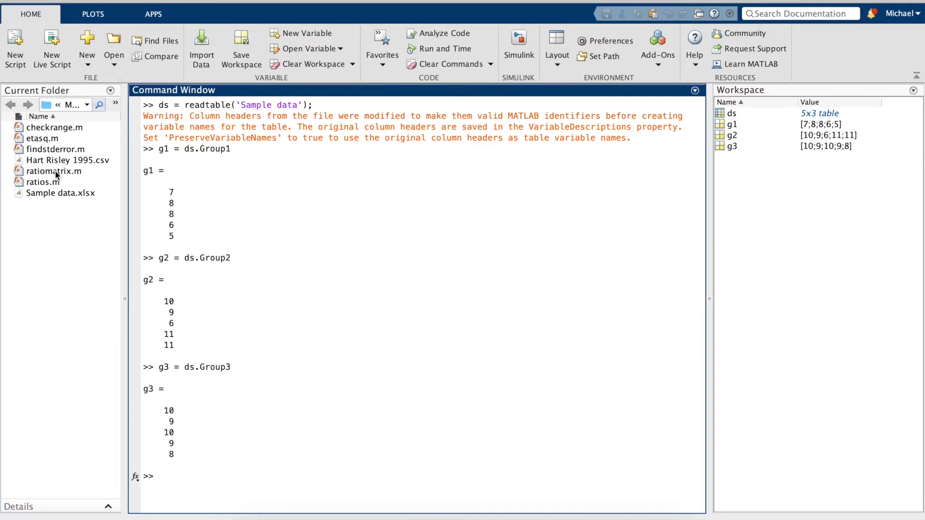
Step: View ratiomatrix.m, the skewness and kurtosis ratio function, in the Editor
{"action": "double_click", "coordinate": [54, 171]}
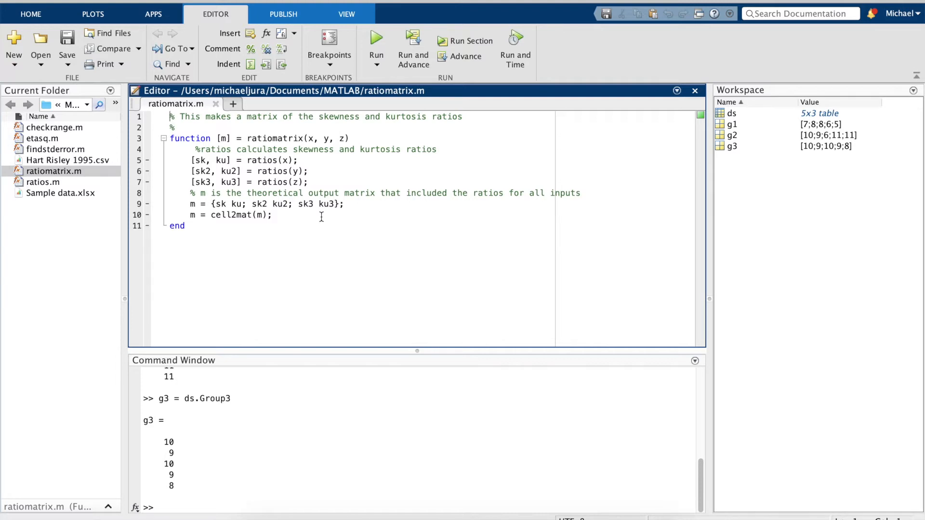
{"action": "mouse_move", "coordinate": [164, 190]}
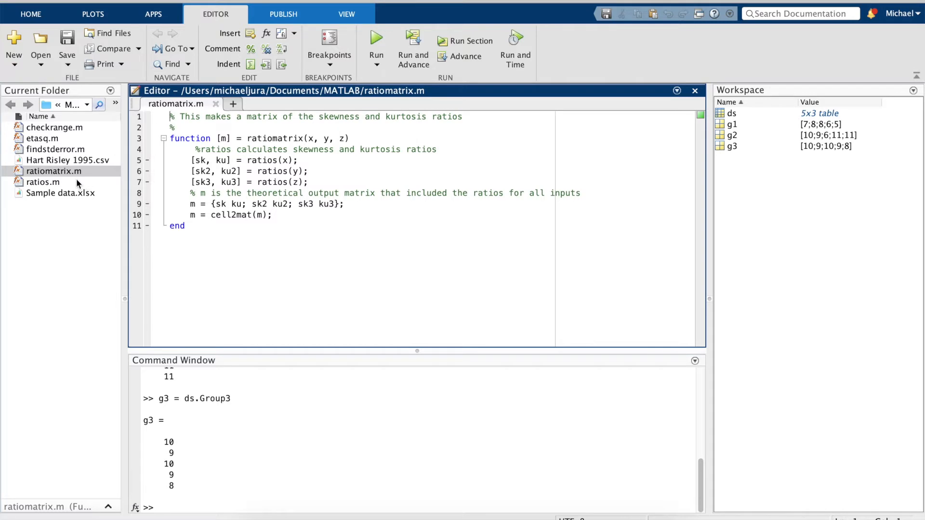
{"action": "left_click", "coordinate": [54, 127]}
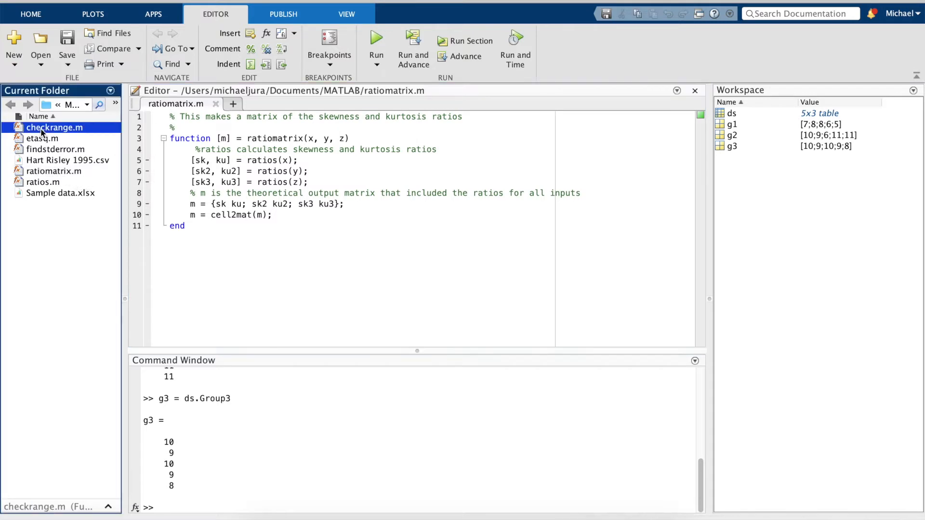
Step: Open checkrange.m, which tests whether ratios fall between -2 and 2, in a new Editor tab
{"action": "double_click", "coordinate": [55, 127]}
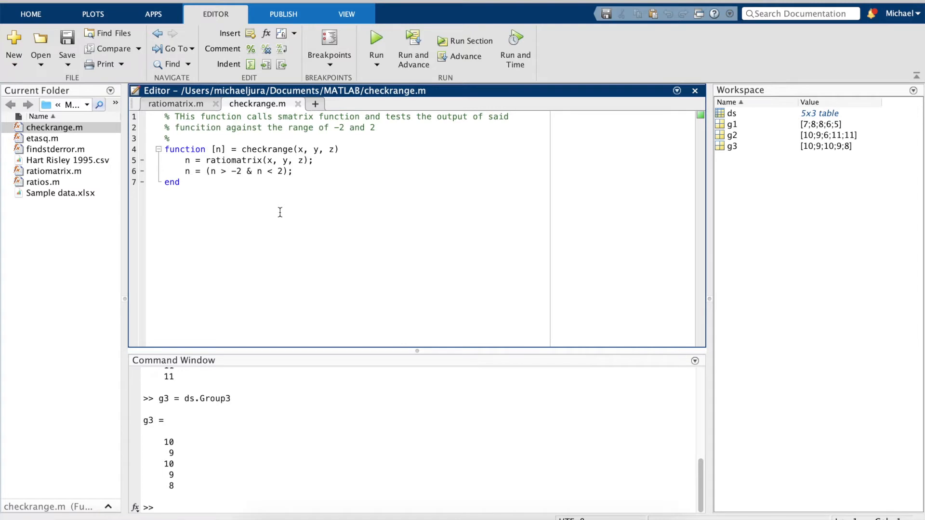
{"action": "mouse_move", "coordinate": [277, 250]}
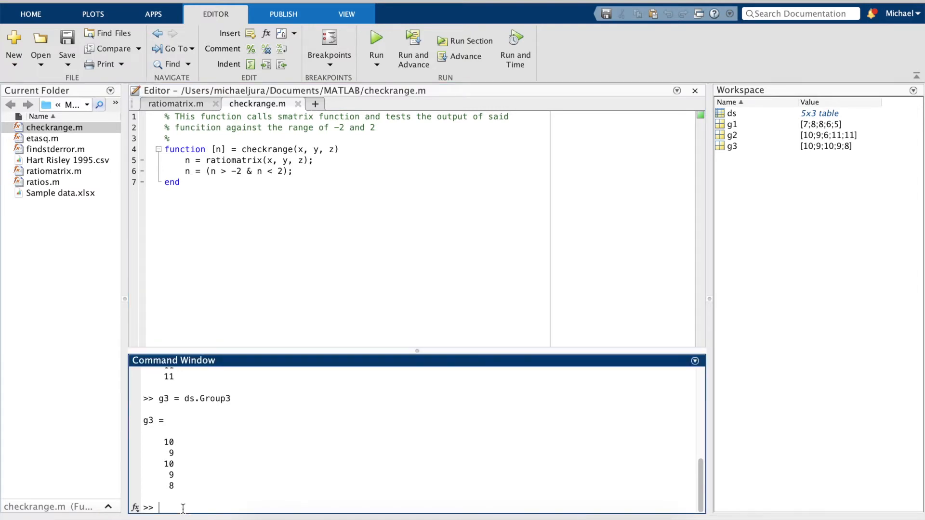
Step: Run M = checkrange(g1, g2, g3), returning a 3×2 logical array of all ones
{"action": "type", "text": "M ="}
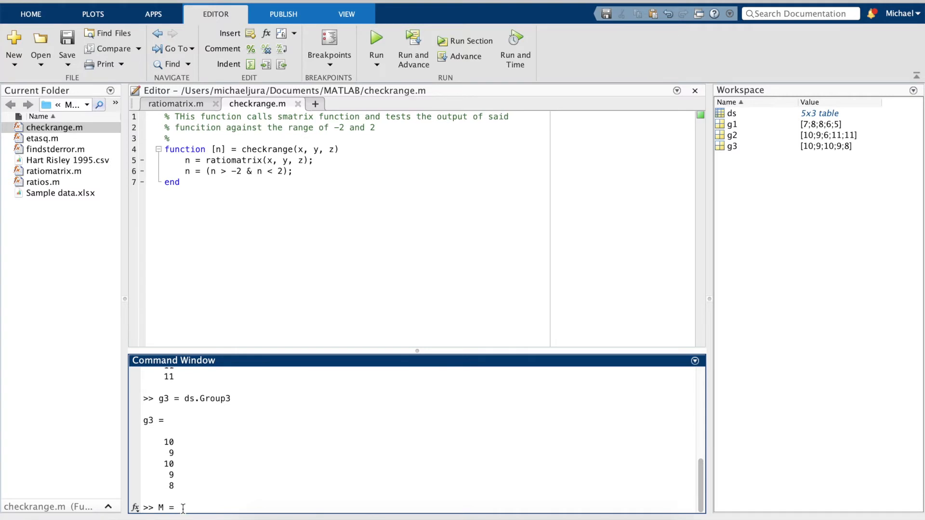
{"action": "type", "text": "checkran"}
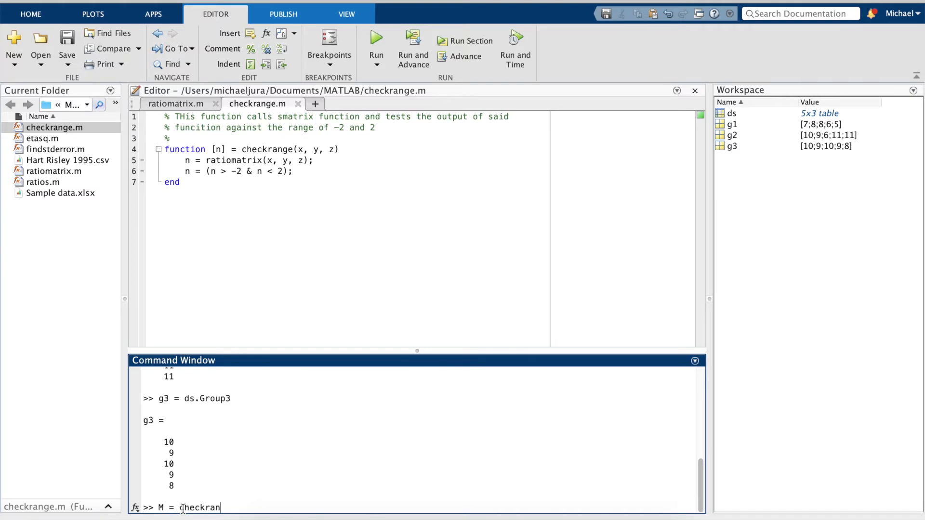
{"action": "type", "text": "ge"}
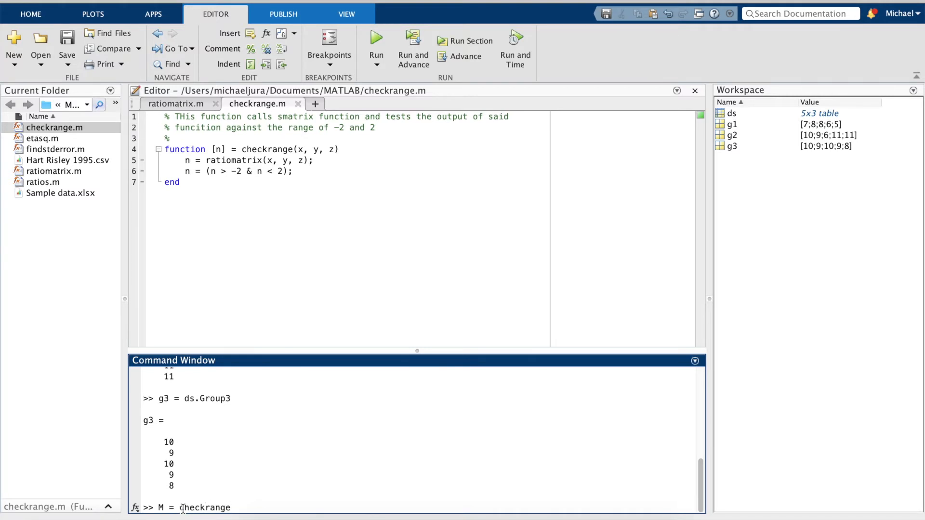
{"action": "type", "text": "(g1"}
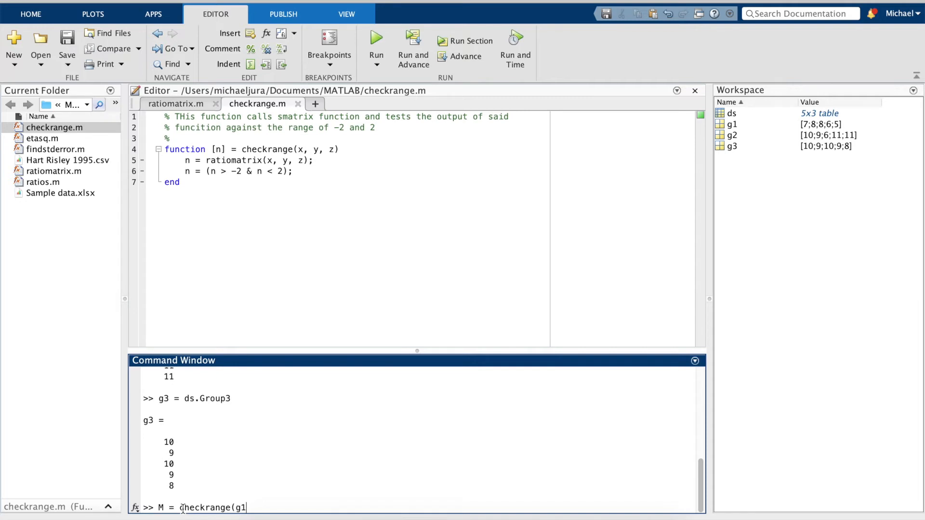
{"action": "type", "text": ", g2, g"}
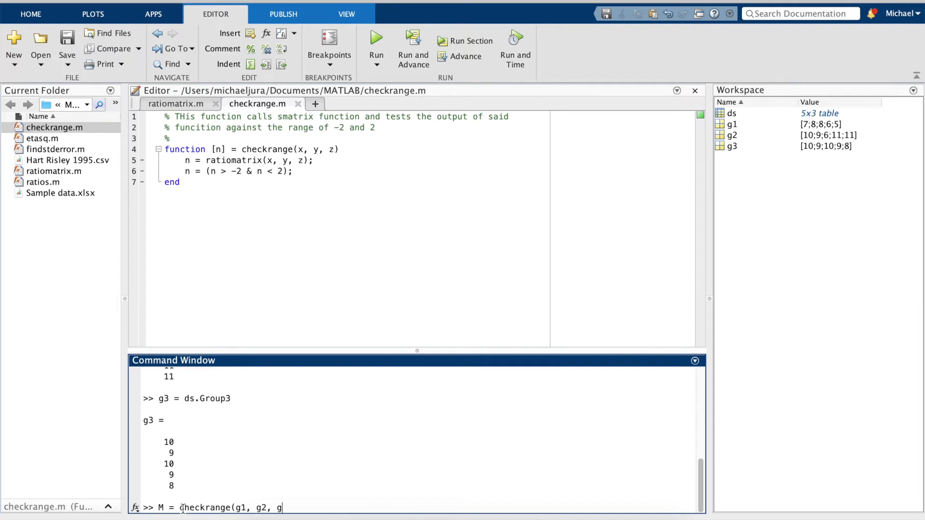
{"action": "type", "text": "3)"}
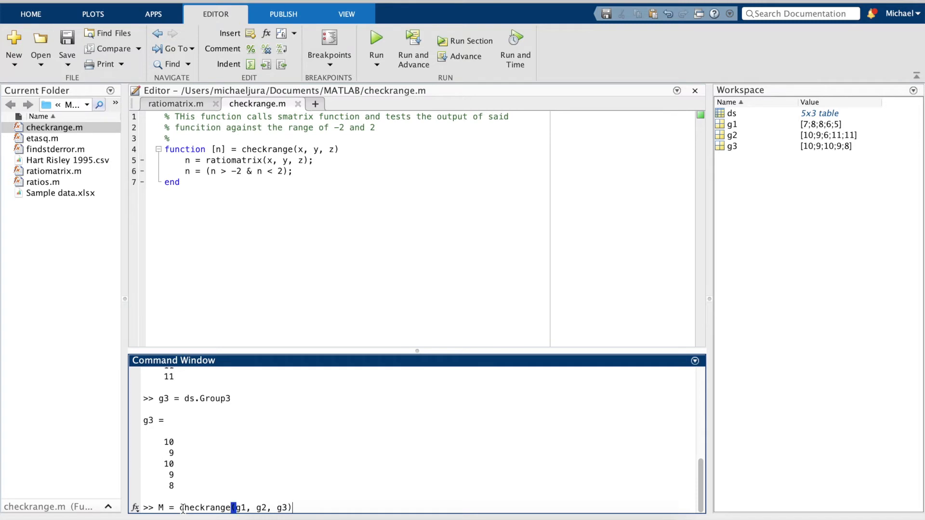
{"action": "key", "text": "Return"}
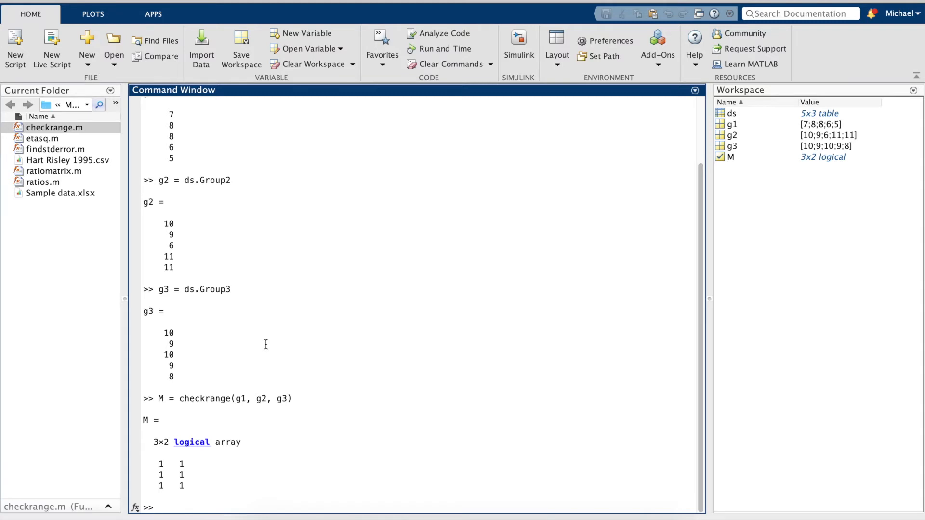
Step: Enter [p, tbl, stats] = anova1 at the prompt without running it
{"action": "type", "text": "["}
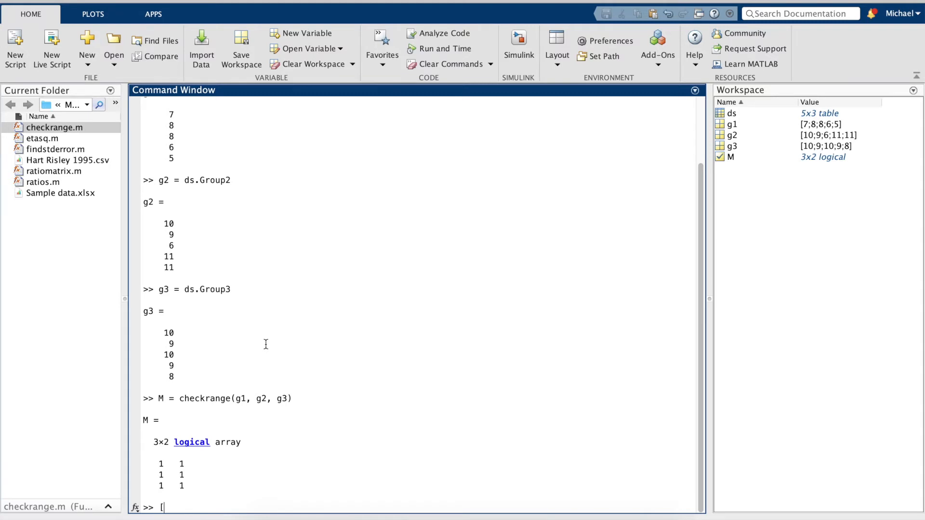
{"action": "type", "text": "p"}
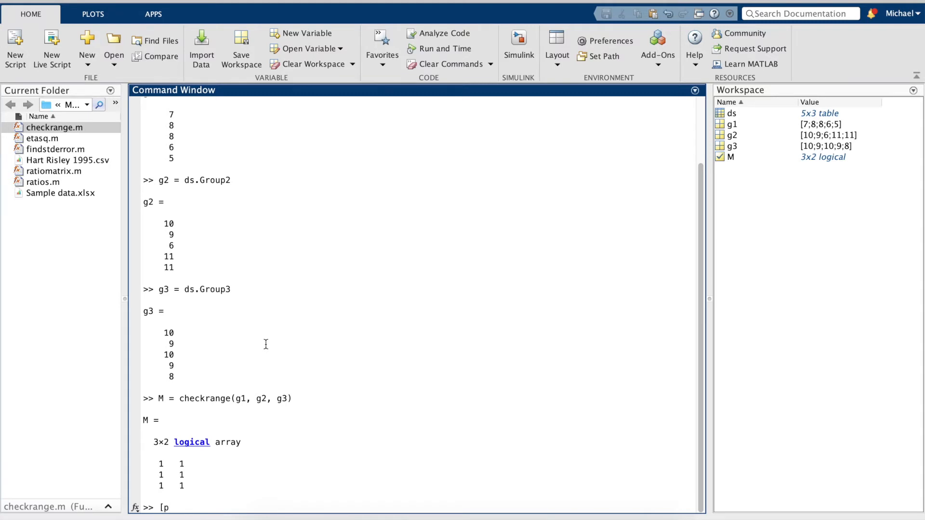
{"action": "type", "text": ","}
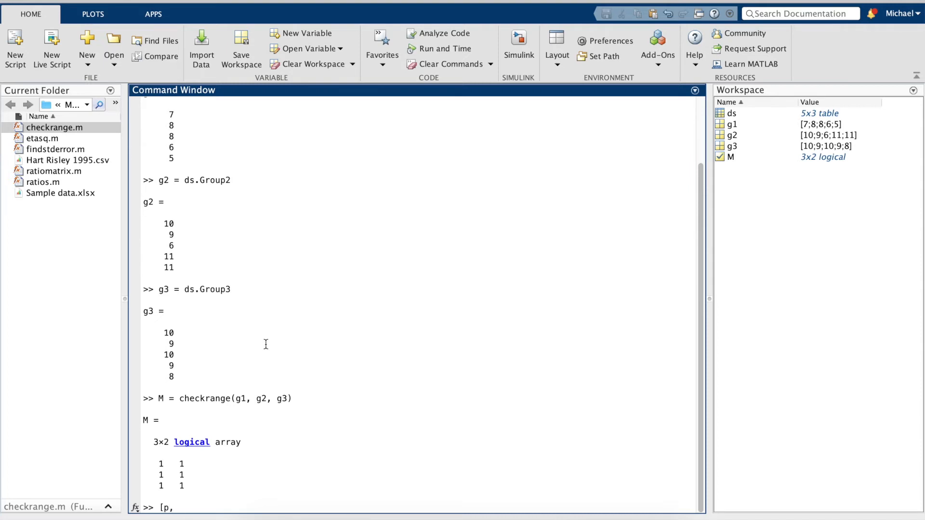
{"action": "type", "text": "tbl"}
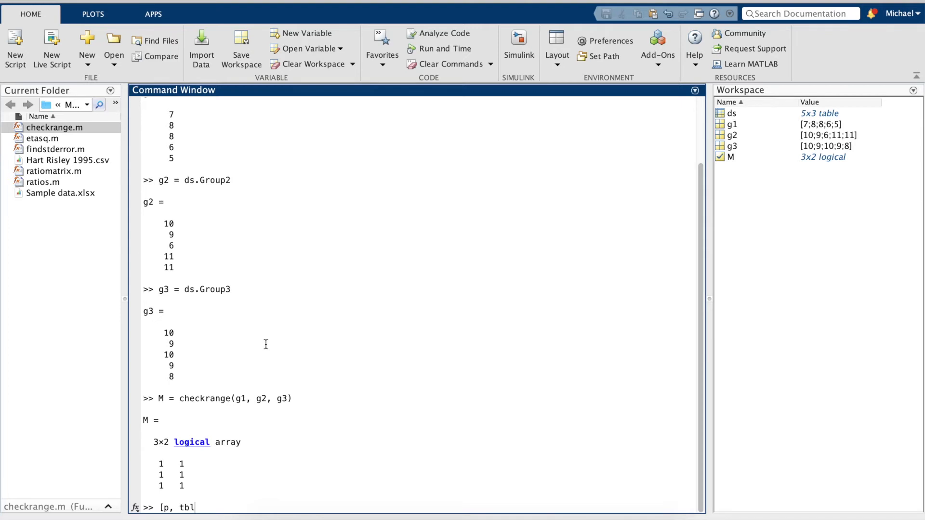
{"action": "type", "text": ","}
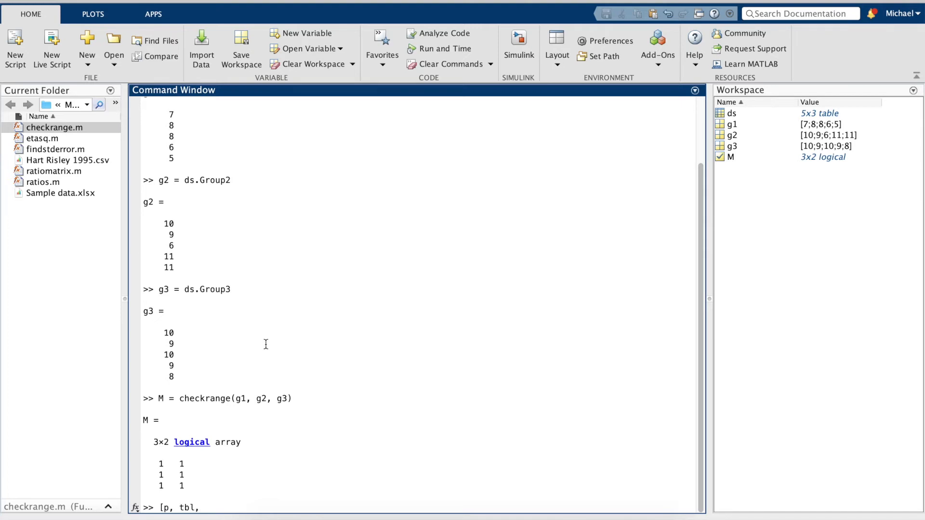
{"action": "type", "text": "stats] ="}
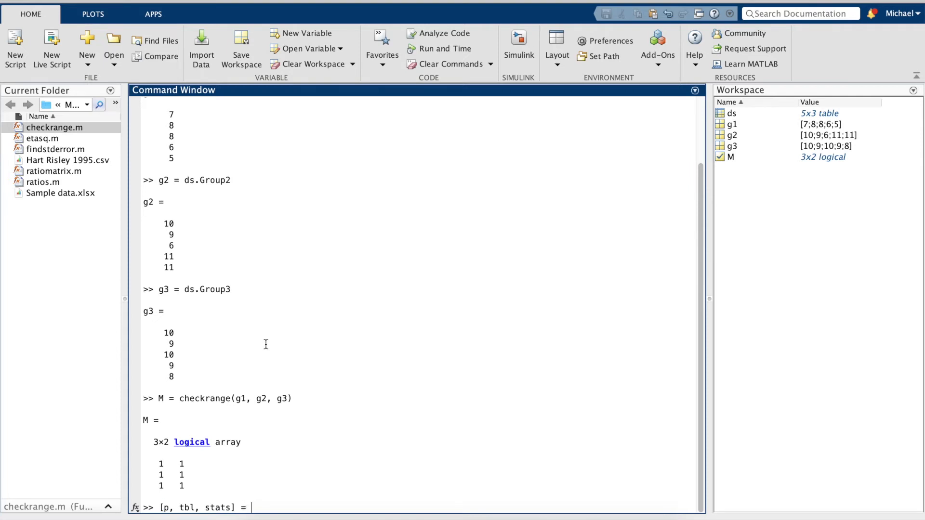
{"action": "type", "text": "anoa"}
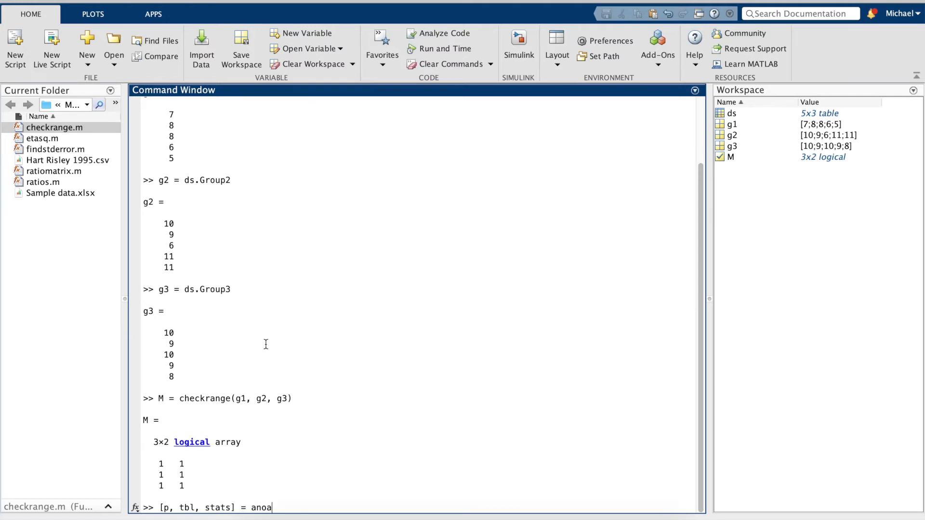
{"action": "type", "text": "va1"}
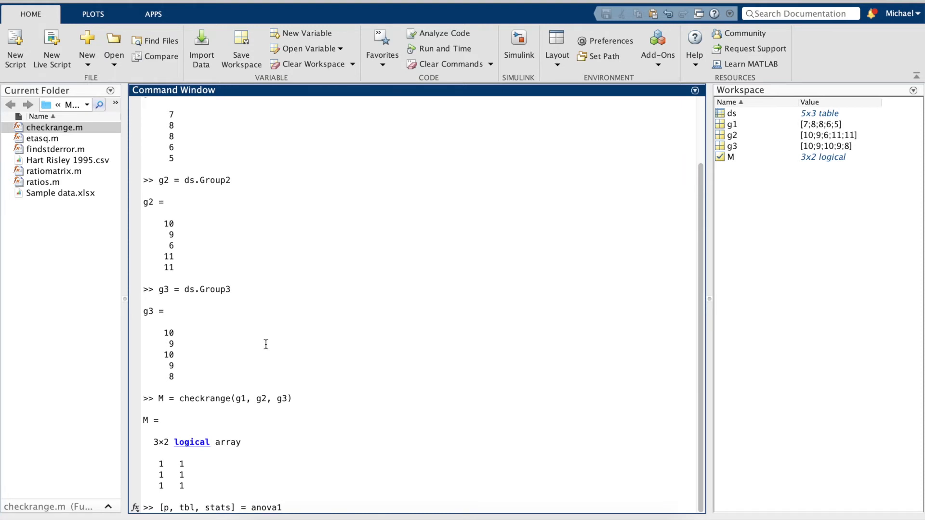
{"action": "mouse_move", "coordinate": [718, 249]}
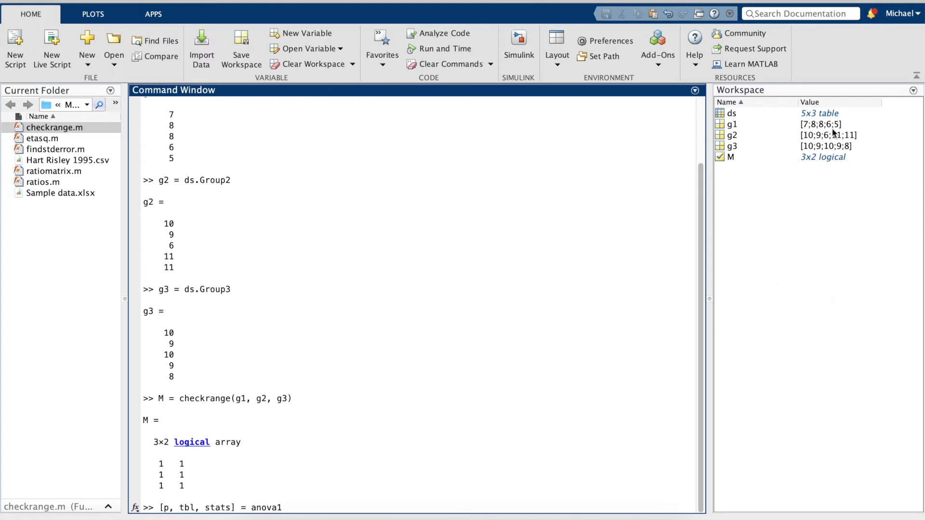
{"action": "mouse_move", "coordinate": [843, 121]}
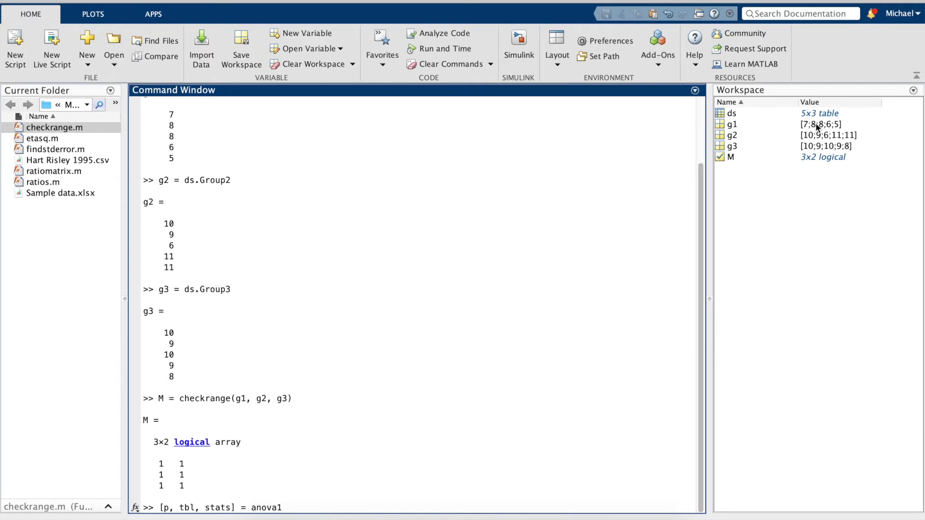
Step: Add ds{:,:} as the anova1 argument to pass the whole table's data
{"action": "type", "text": "(d"}
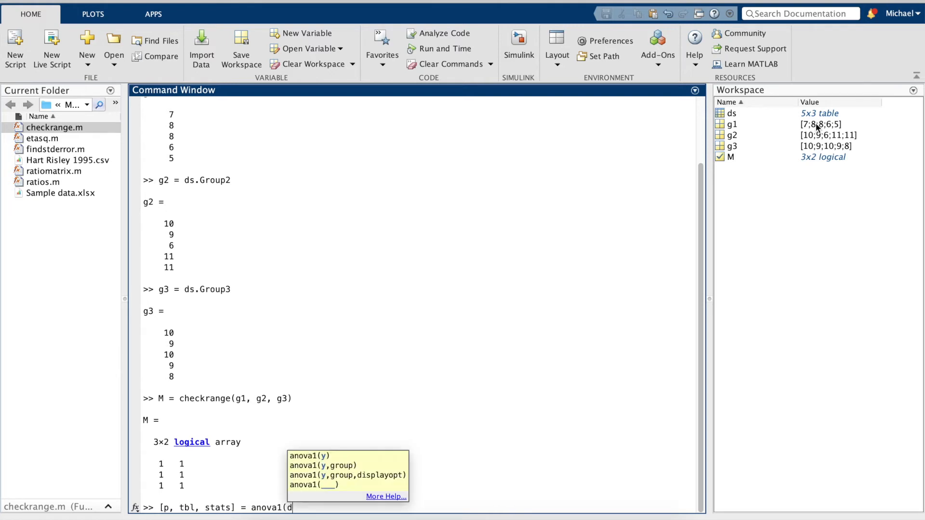
{"action": "type", "text": "{"}
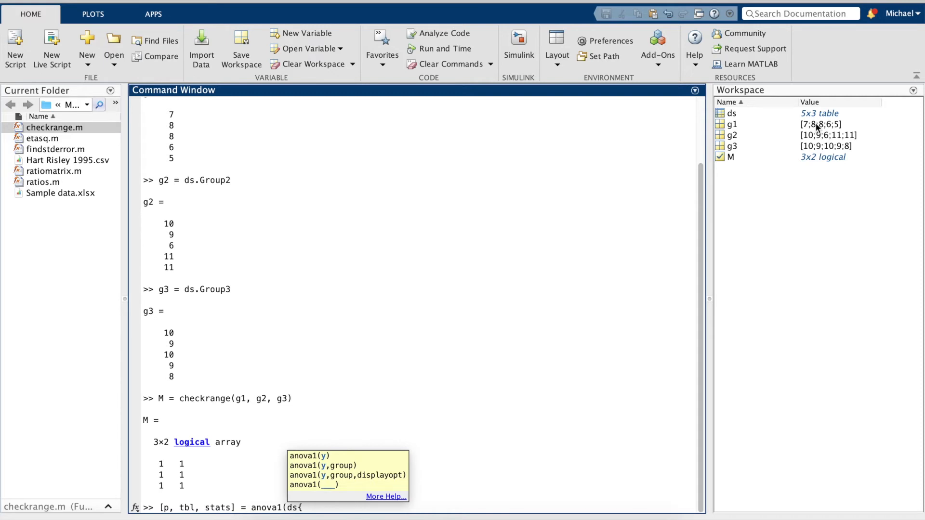
{"action": "type", "text": ":"}
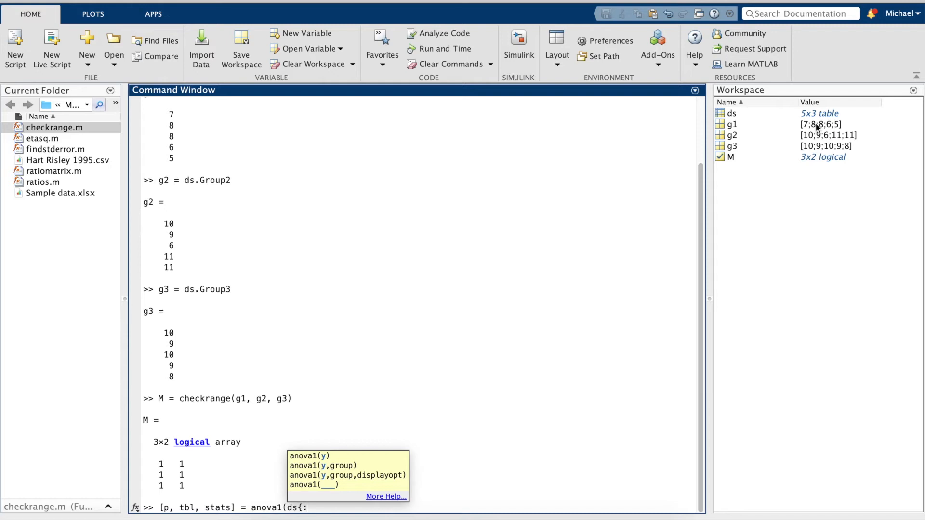
{"action": "type", "text": ",:"}
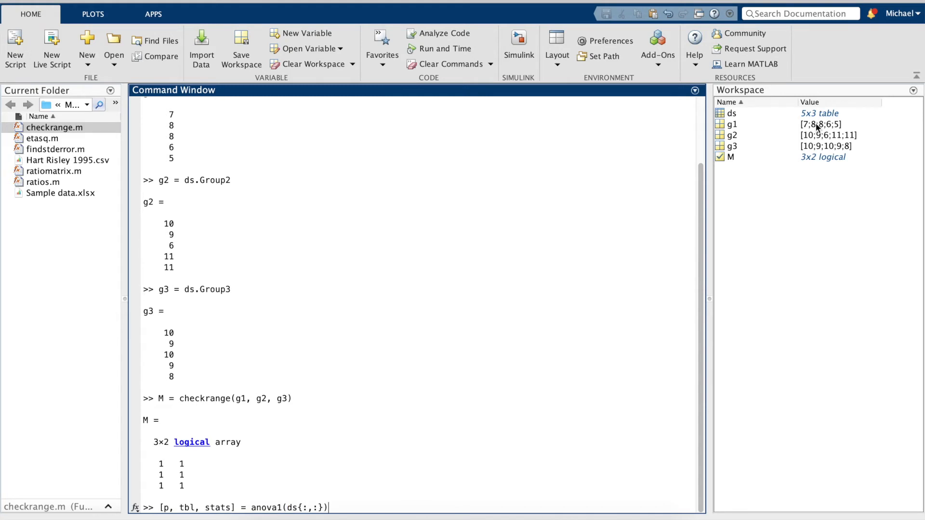
Step: Replace the argument with [g1, g2, g3] and run anova1, giving F = 4.69, p = 0.0313
{"action": "key", "text": "BackSpace"}
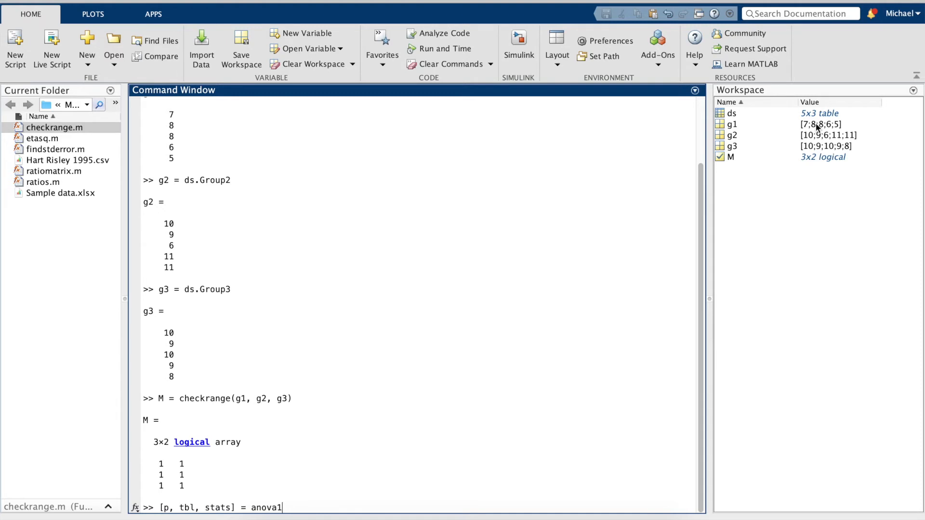
{"action": "key", "text": "Backspace"}
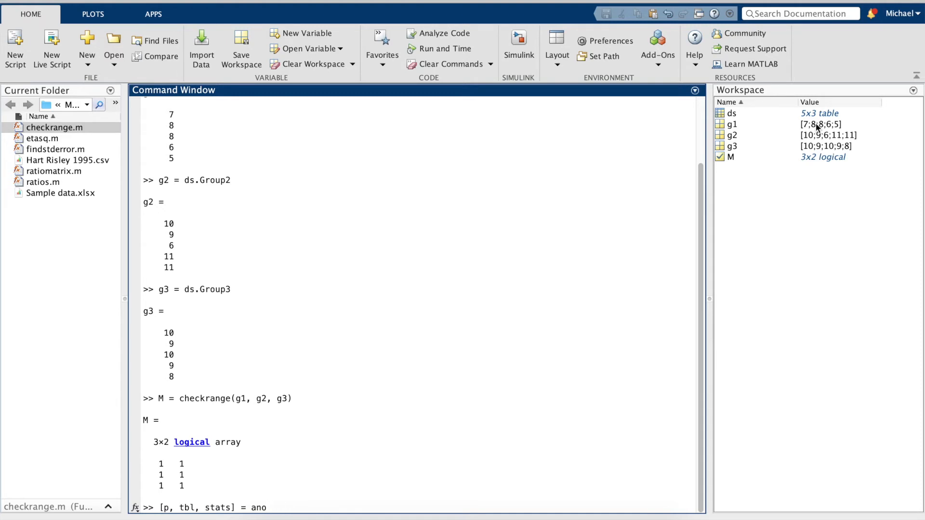
{"action": "type", "text": "va"}
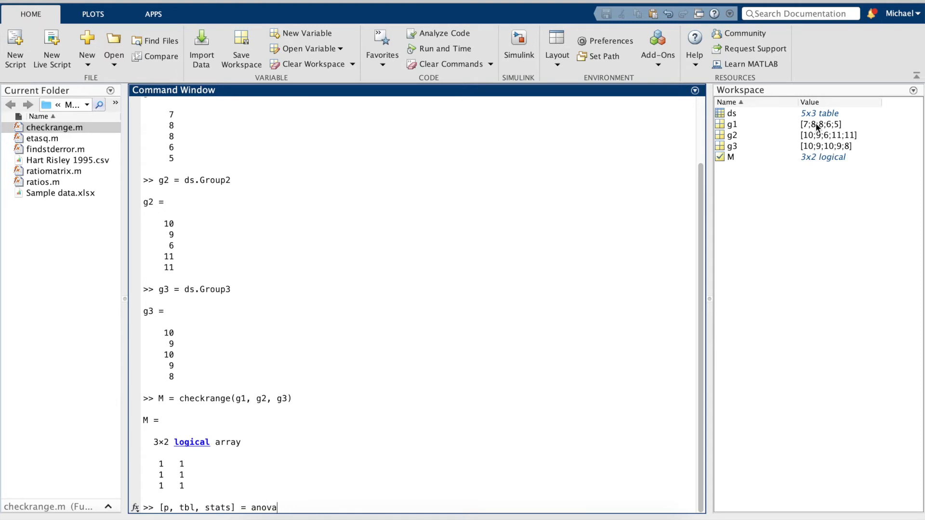
{"action": "type", "text": "1"}
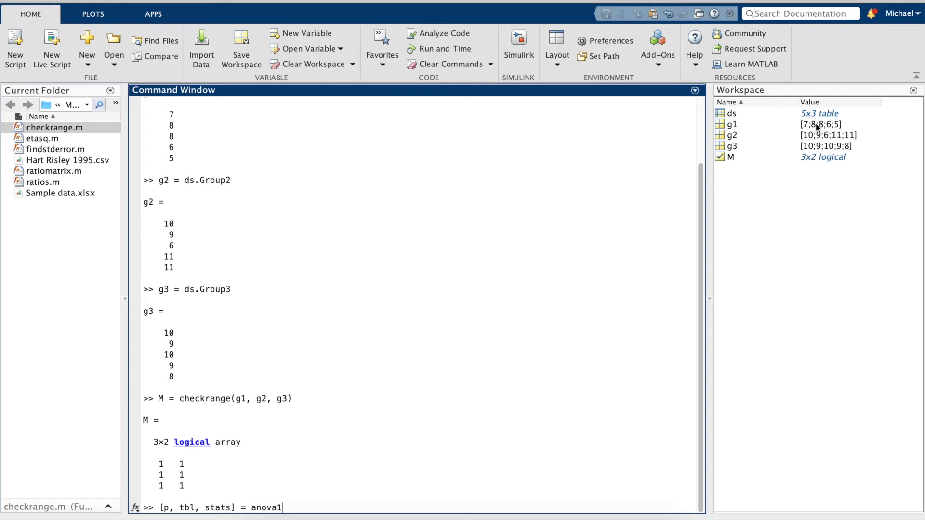
{"action": "type", "text": "("}
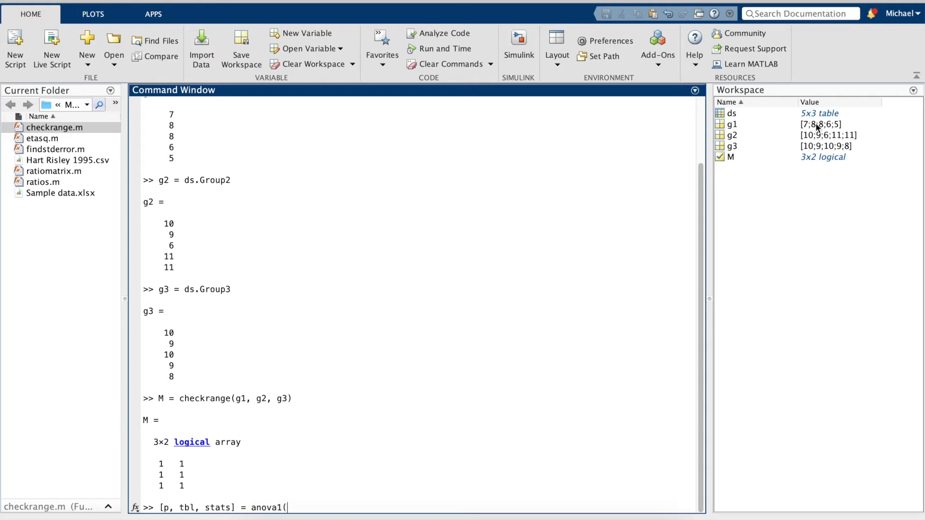
{"action": "type", "text": "["}
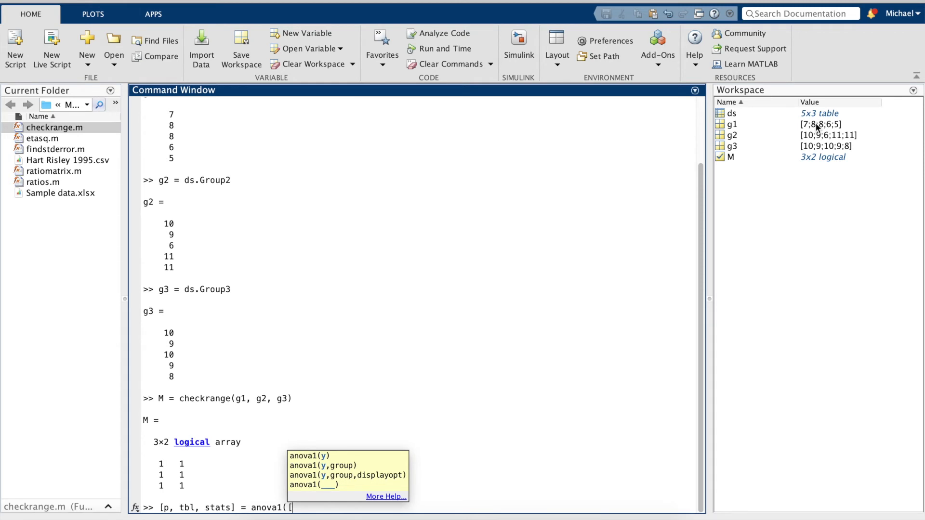
{"action": "type", "text": "g1, g2"}
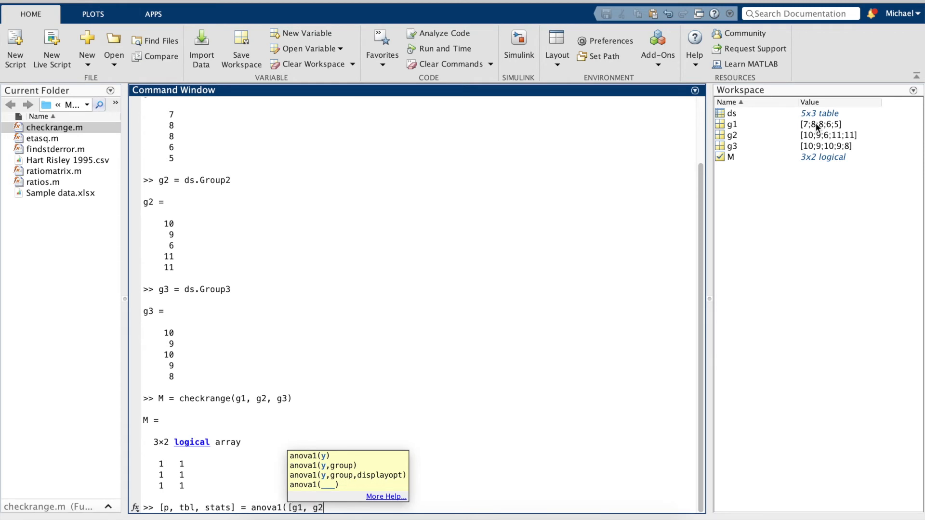
{"action": "type", "text": ", g3]"}
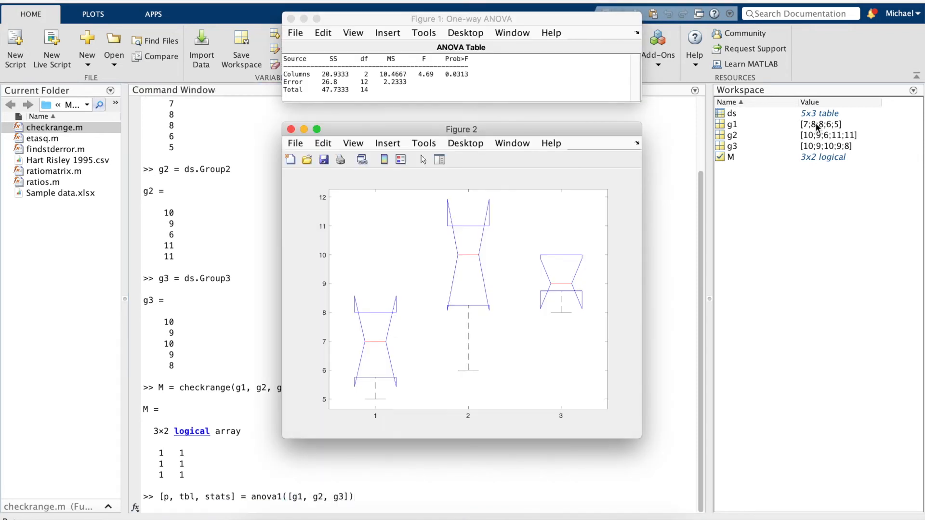
{"action": "key", "text": "Return"}
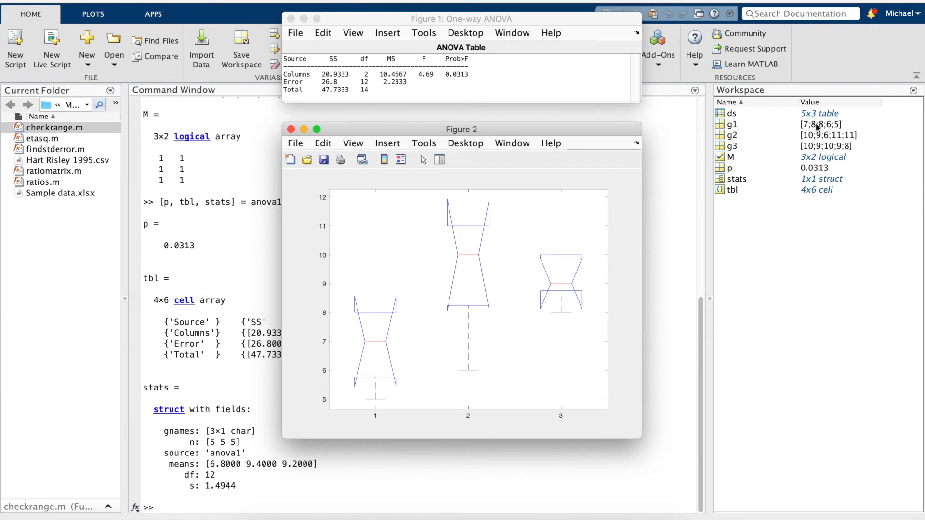
{"action": "mouse_move", "coordinate": [533, 323]}
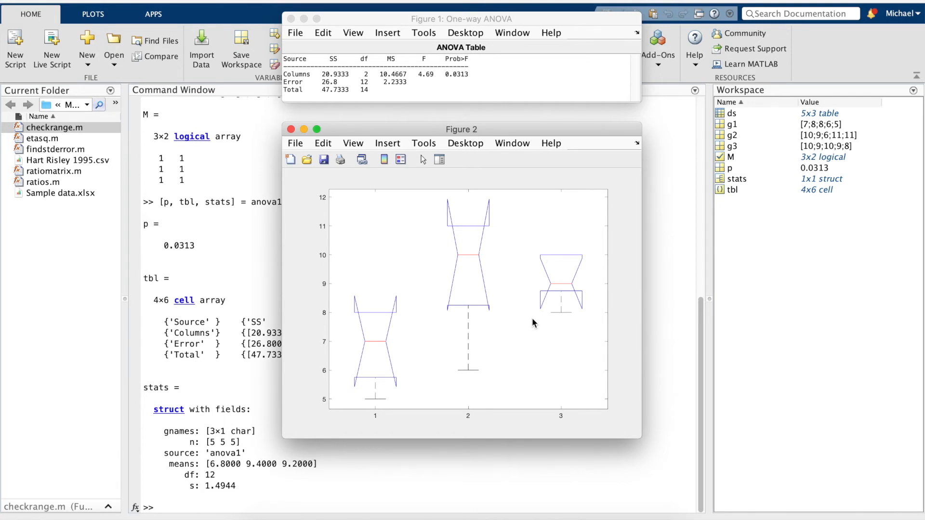
{"action": "mouse_move", "coordinate": [533, 323]}
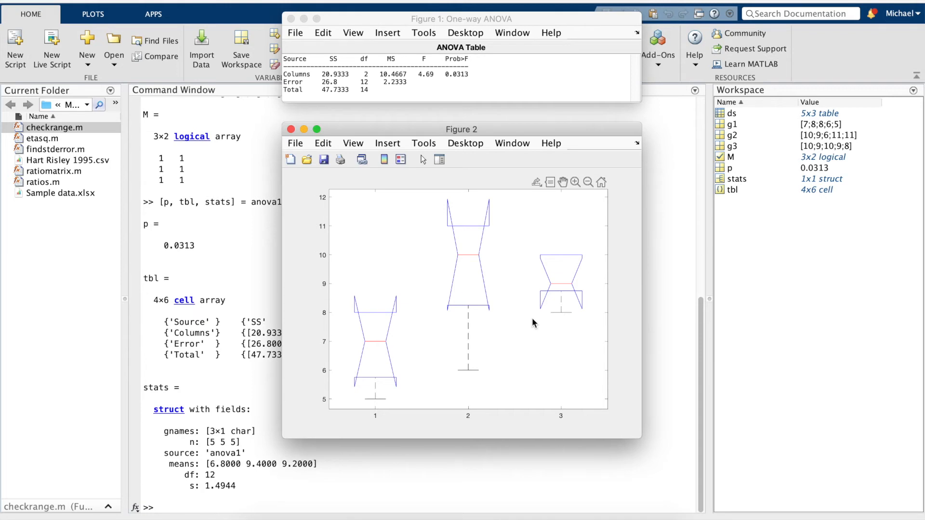
{"action": "mouse_move", "coordinate": [379, 345]}
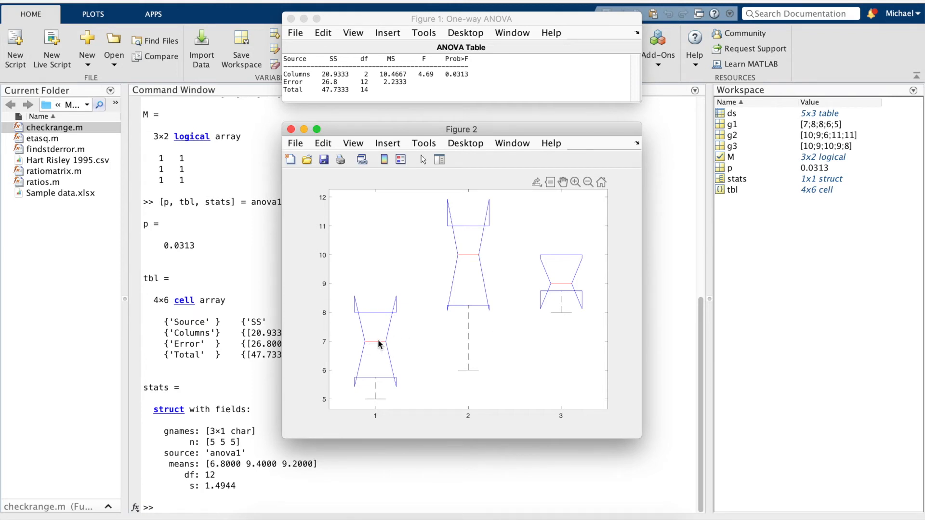
{"action": "mouse_move", "coordinate": [370, 344]}
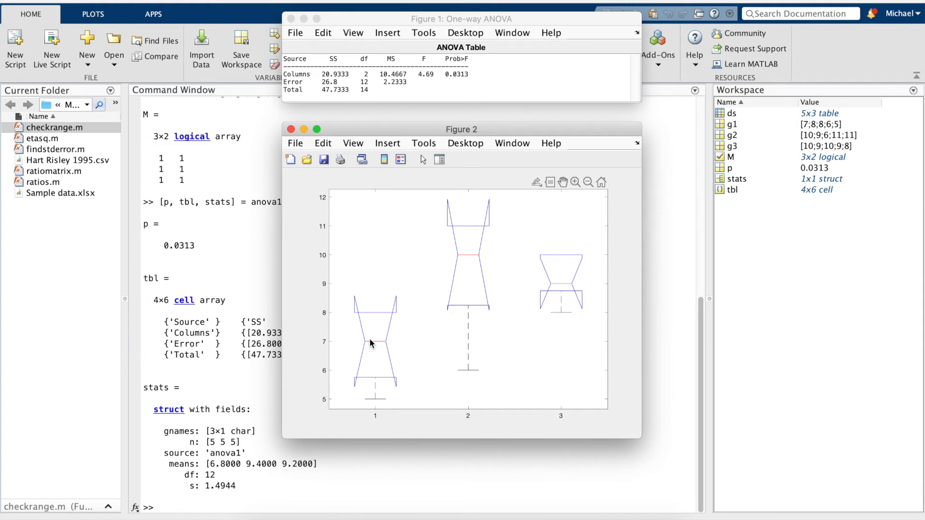
{"action": "mouse_move", "coordinate": [376, 405]}
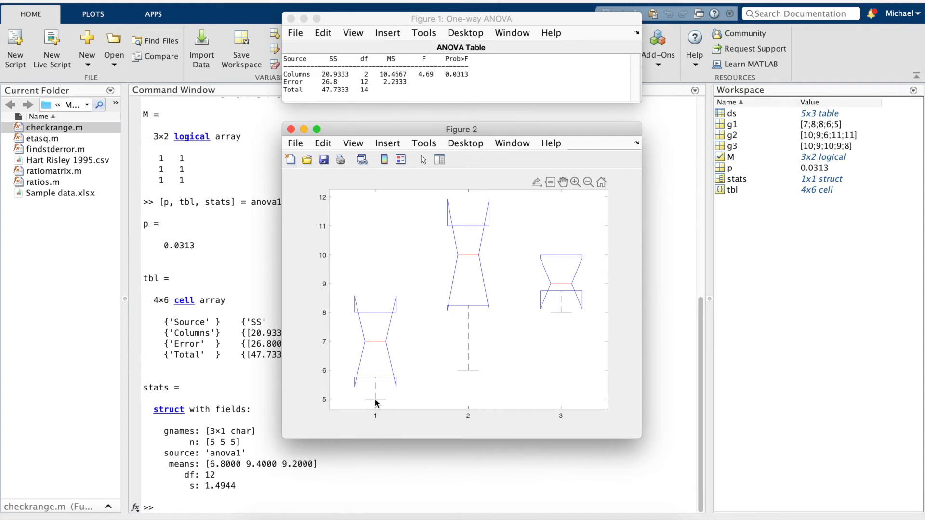
{"action": "mouse_move", "coordinate": [376, 403]}
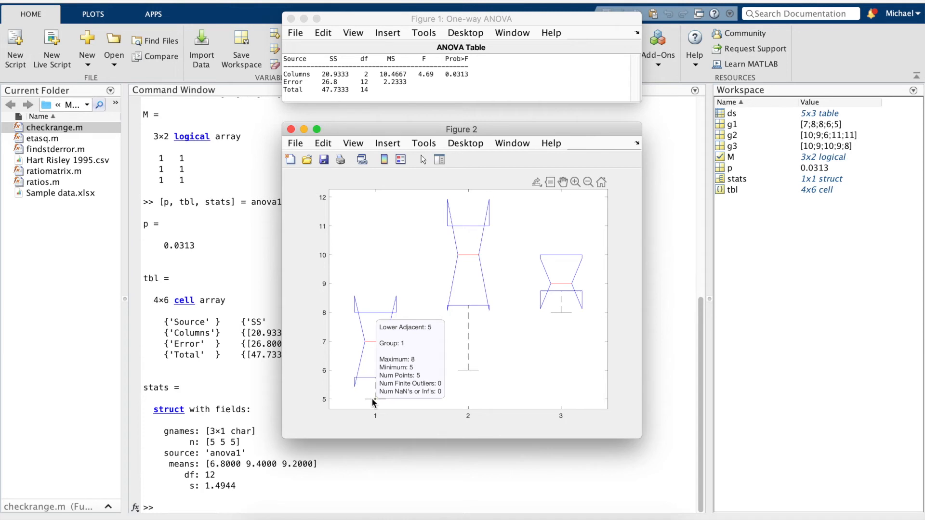
{"action": "mouse_move", "coordinate": [382, 319]}
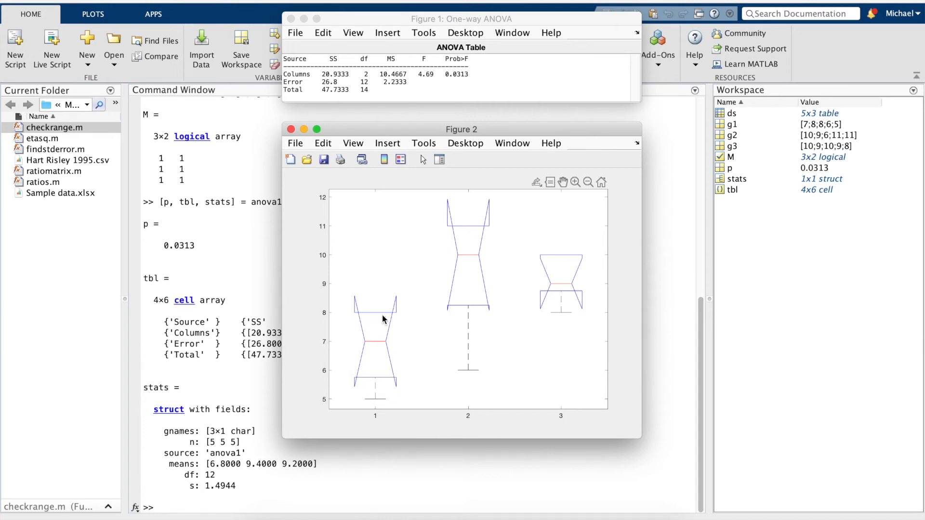
{"action": "mouse_move", "coordinate": [375, 387]}
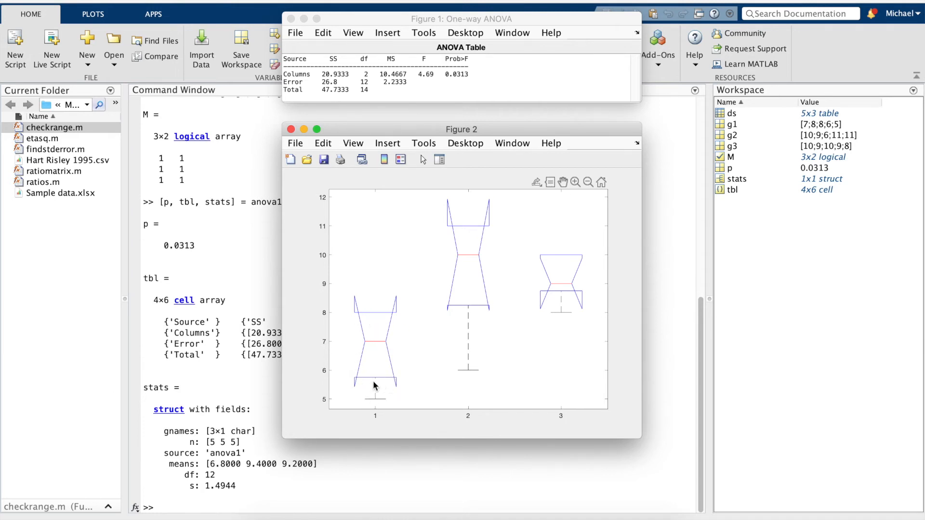
{"action": "mouse_move", "coordinate": [360, 329]}
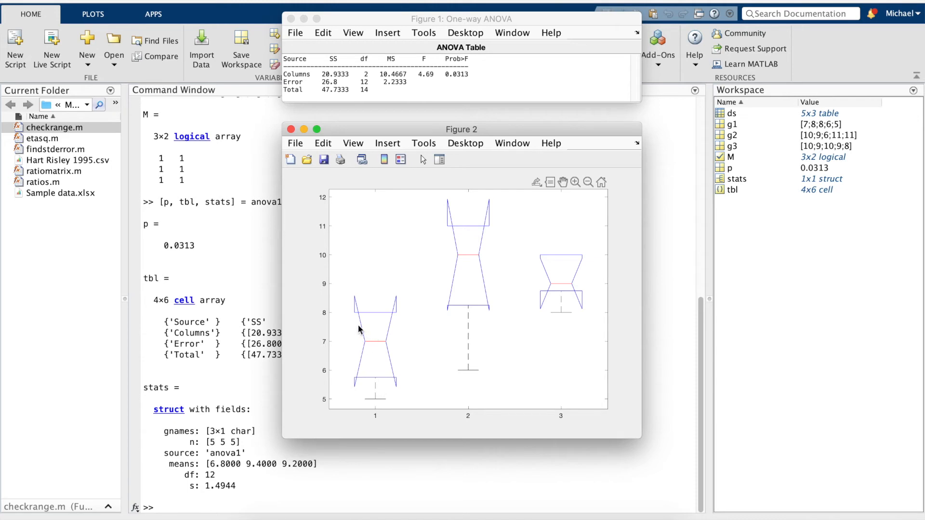
{"action": "mouse_move", "coordinate": [387, 328]}
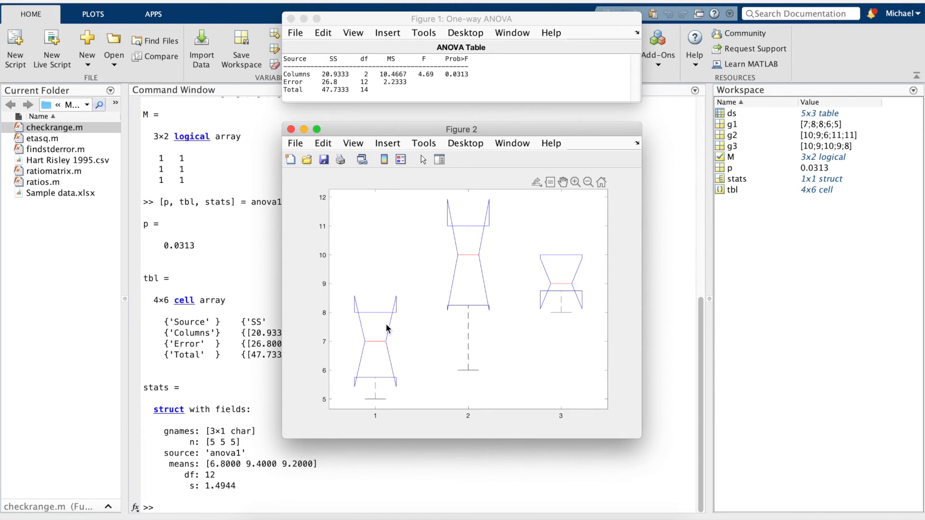
{"action": "mouse_move", "coordinate": [382, 367]}
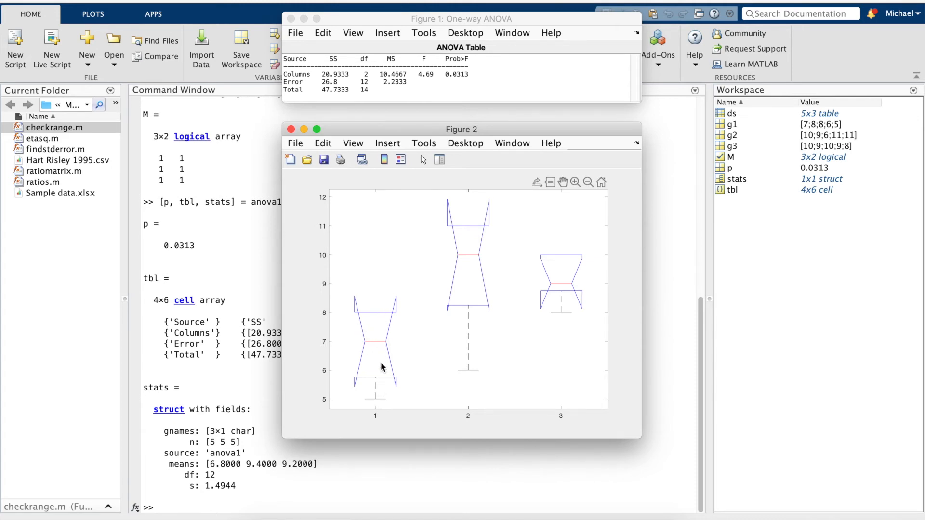
{"action": "mouse_move", "coordinate": [374, 384]}
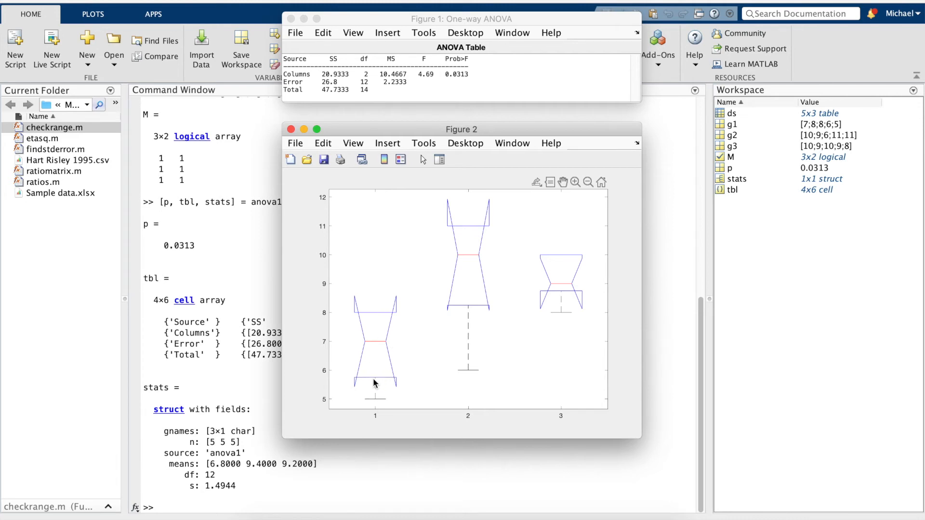
{"action": "mouse_move", "coordinate": [357, 360]}
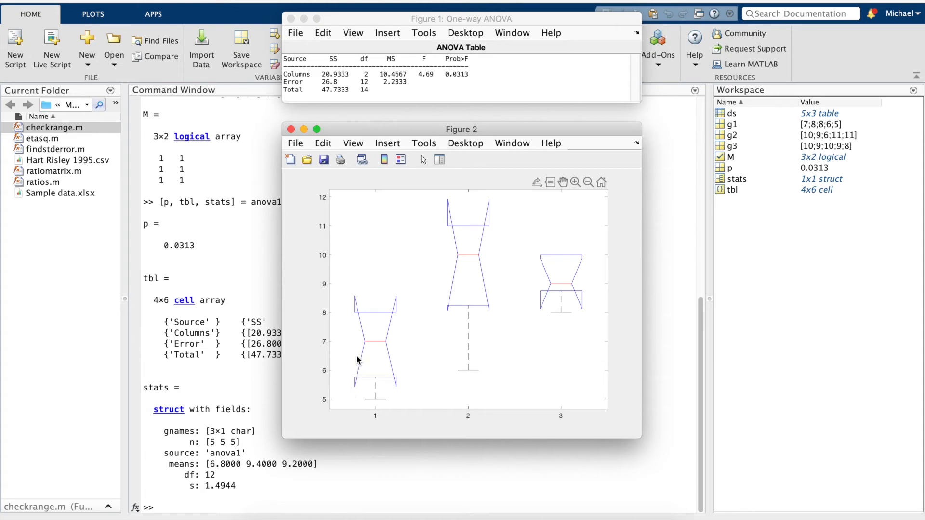
{"action": "mouse_move", "coordinate": [352, 337]}
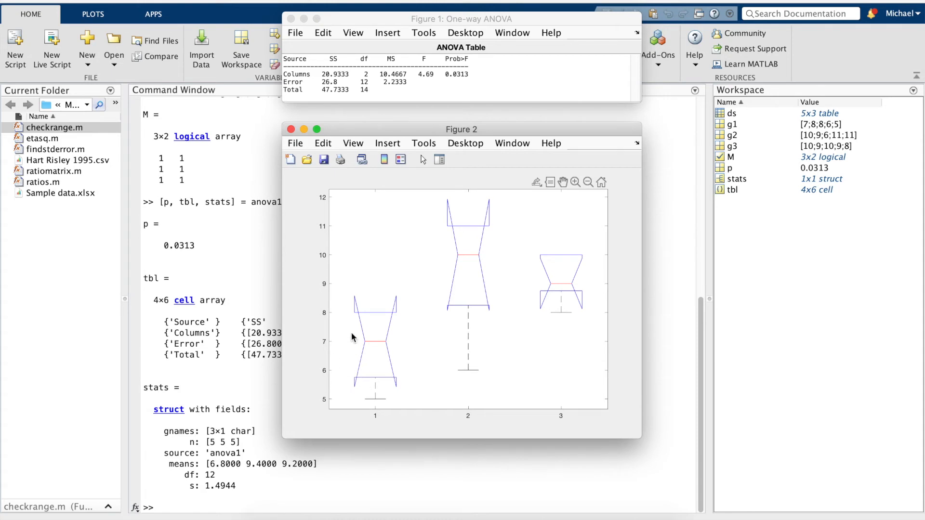
{"action": "mouse_move", "coordinate": [345, 294]}
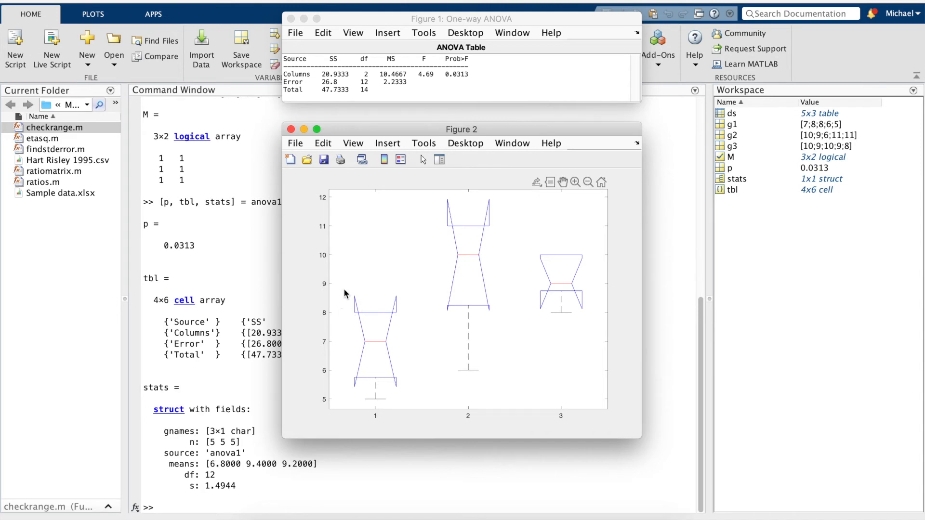
{"action": "mouse_move", "coordinate": [345, 303]}
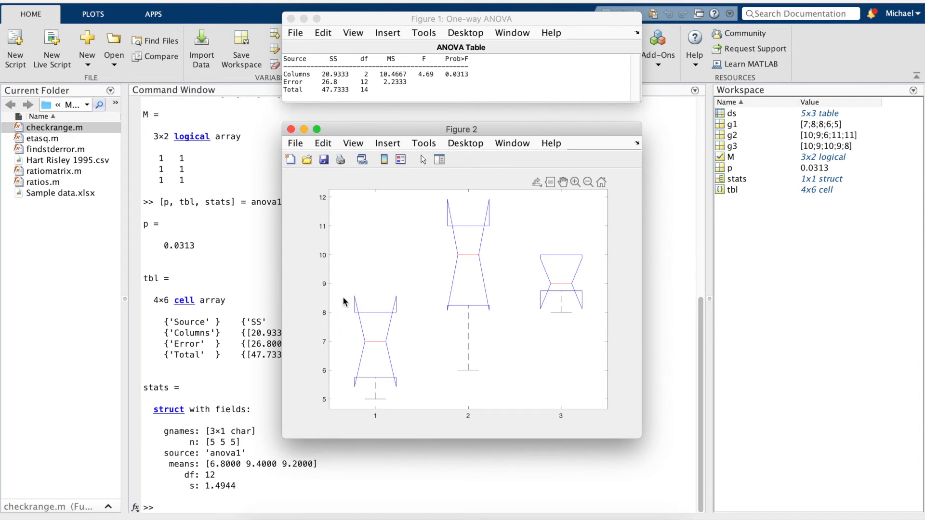
{"action": "mouse_move", "coordinate": [353, 378]}
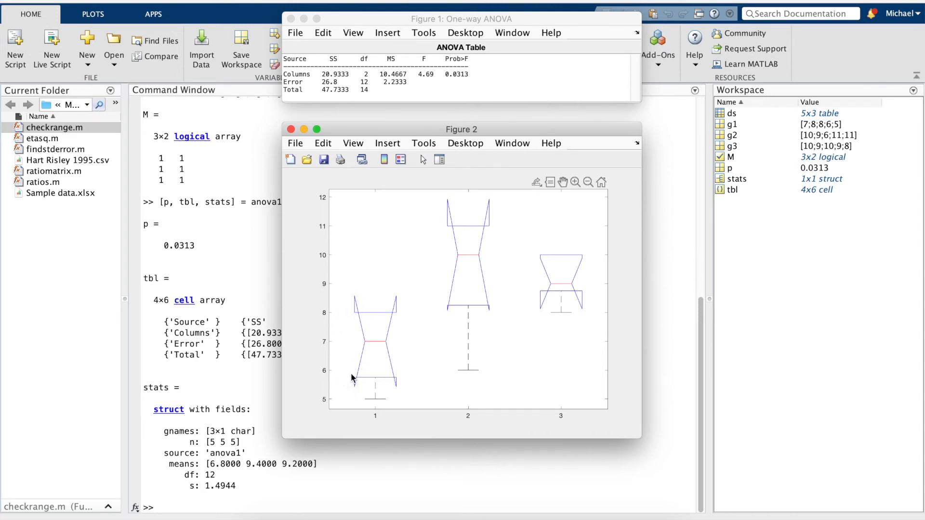
{"action": "mouse_move", "coordinate": [352, 375]}
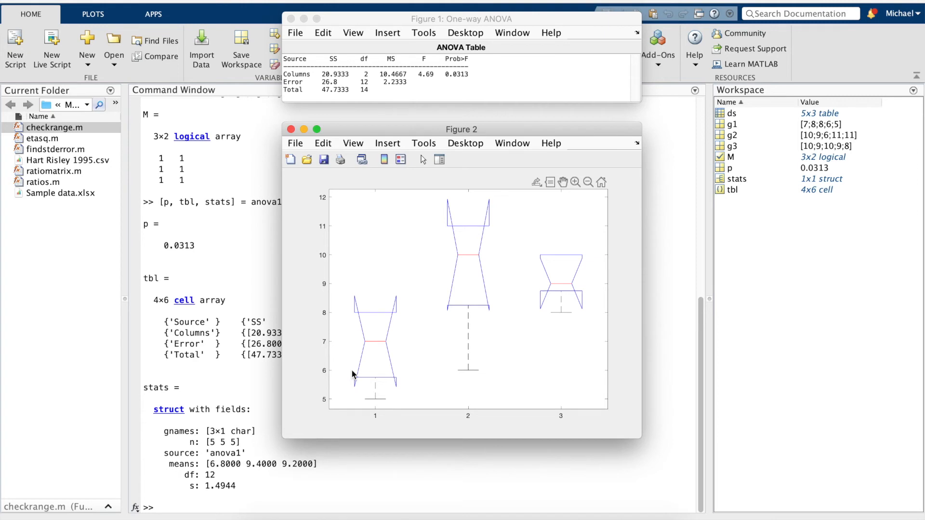
{"action": "mouse_move", "coordinate": [418, 183]}
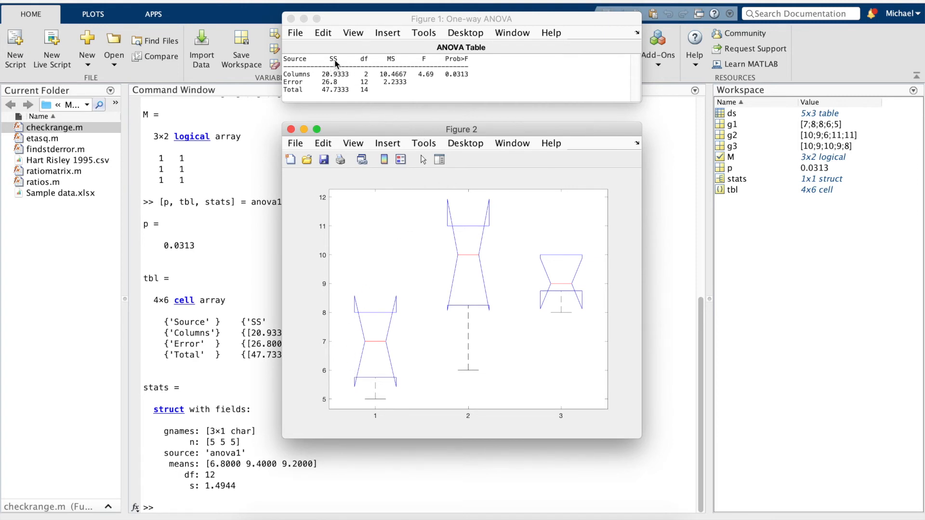
{"action": "mouse_move", "coordinate": [375, 65]}
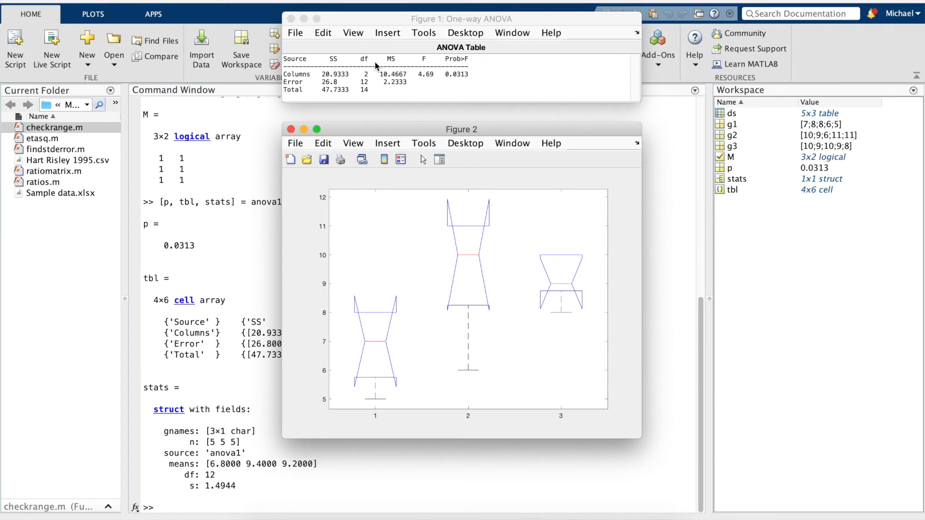
{"action": "mouse_move", "coordinate": [368, 68]}
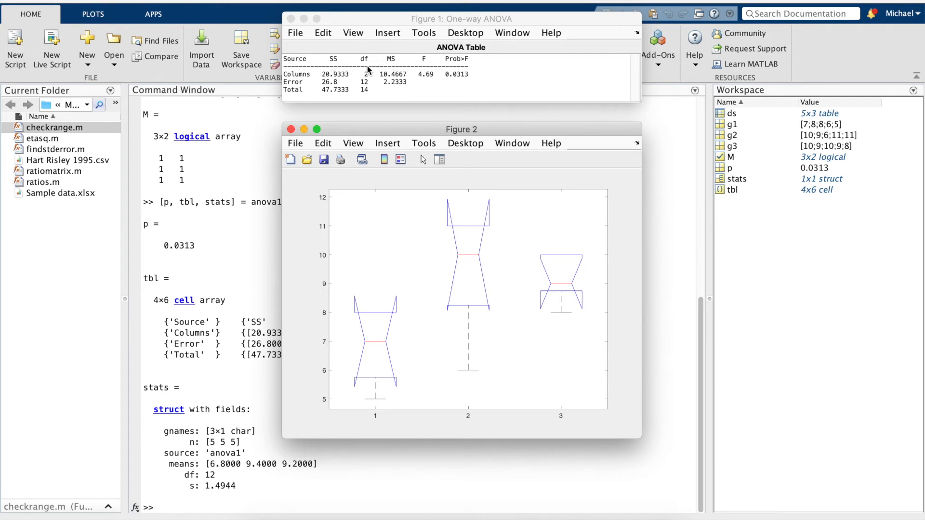
{"action": "mouse_move", "coordinate": [469, 48]}
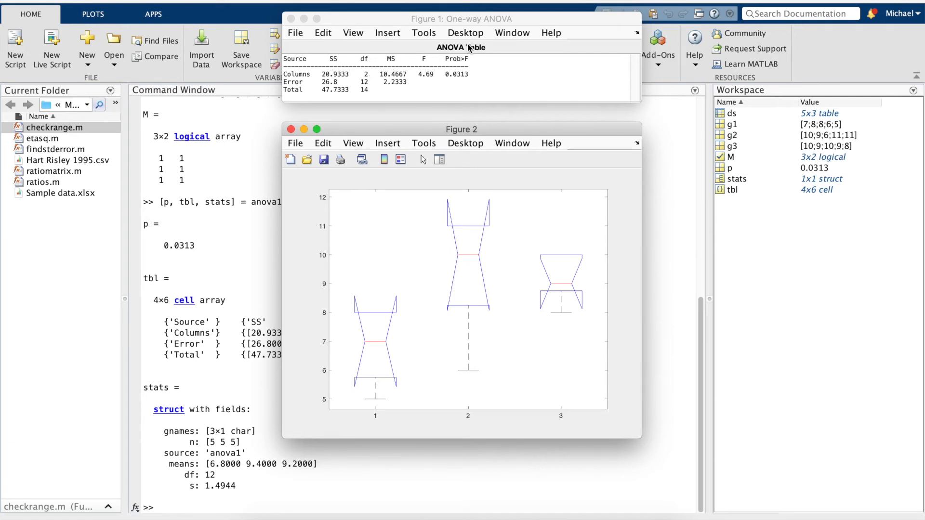
{"action": "mouse_move", "coordinate": [404, 76]}
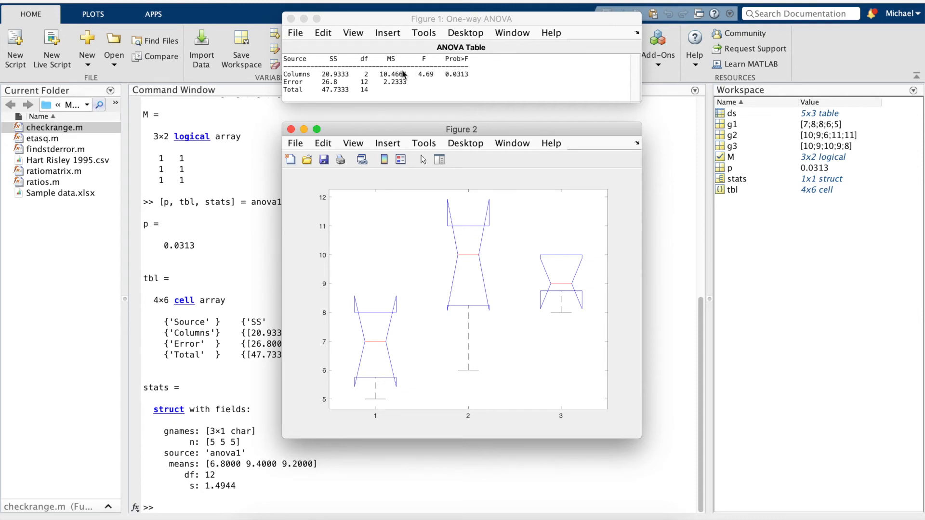
{"action": "mouse_move", "coordinate": [415, 75]}
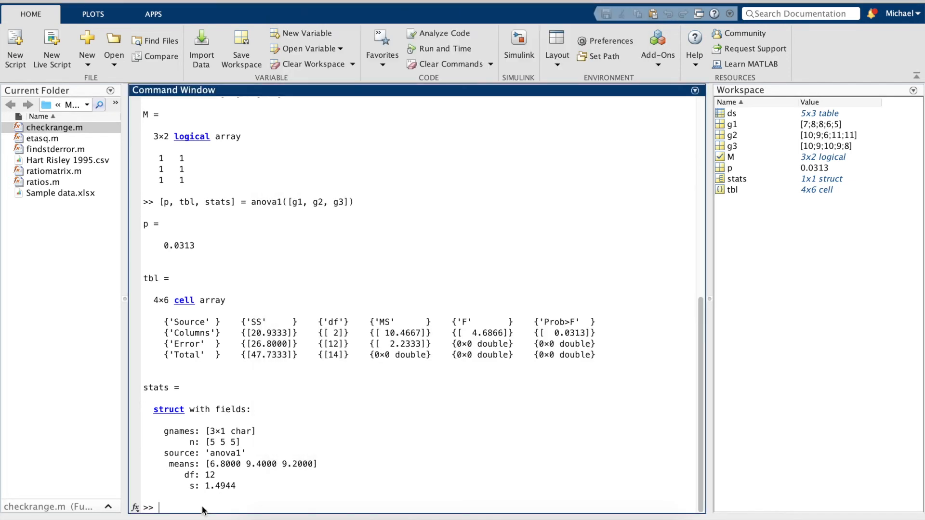
{"action": "mouse_move", "coordinate": [196, 507]}
{"action": "type", "text": "p"}
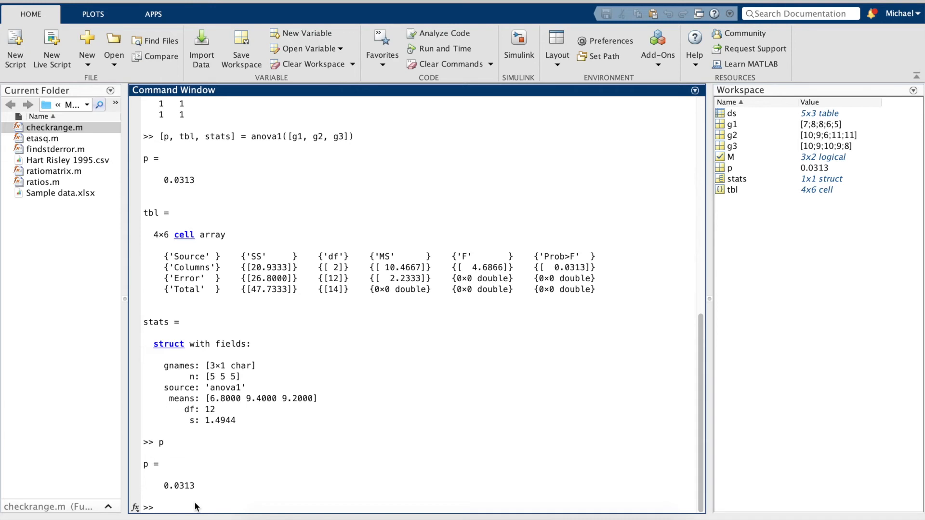
Step: Run close all to dismiss the ANOVA table and box plot figures
{"action": "type", "text": "close all"}
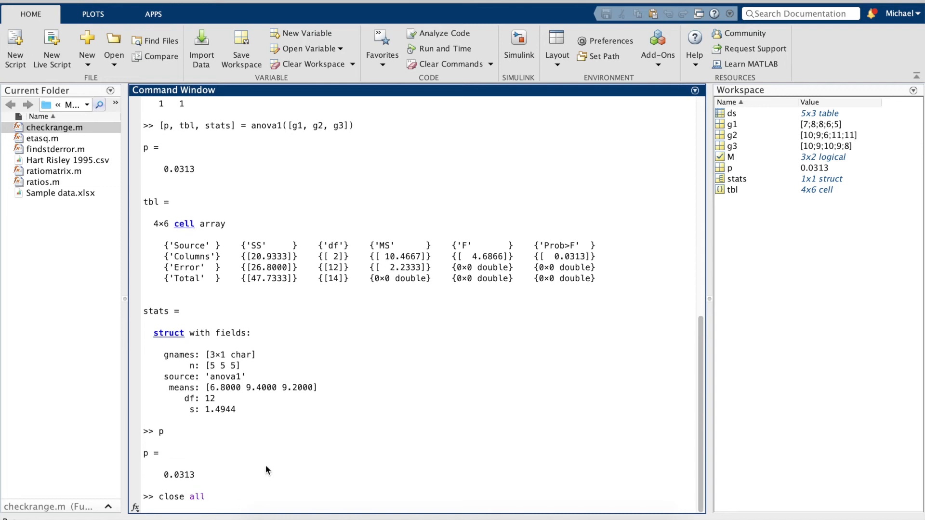
{"action": "key", "text": "Return"}
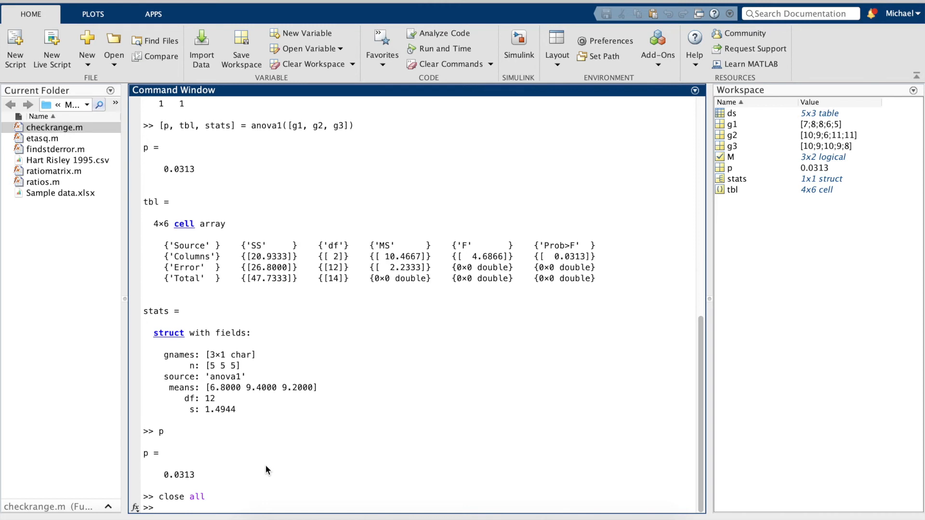
{"action": "mouse_move", "coordinate": [67, 146]}
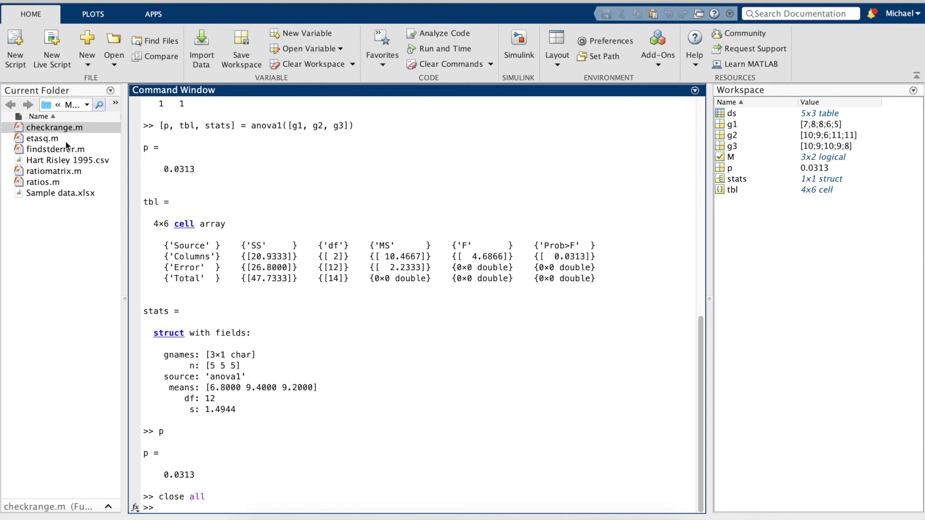
Step: Open etasq.m in the Editor and run etasq(ds), returning 0.4385
{"action": "left_click", "coordinate": [42, 138]}
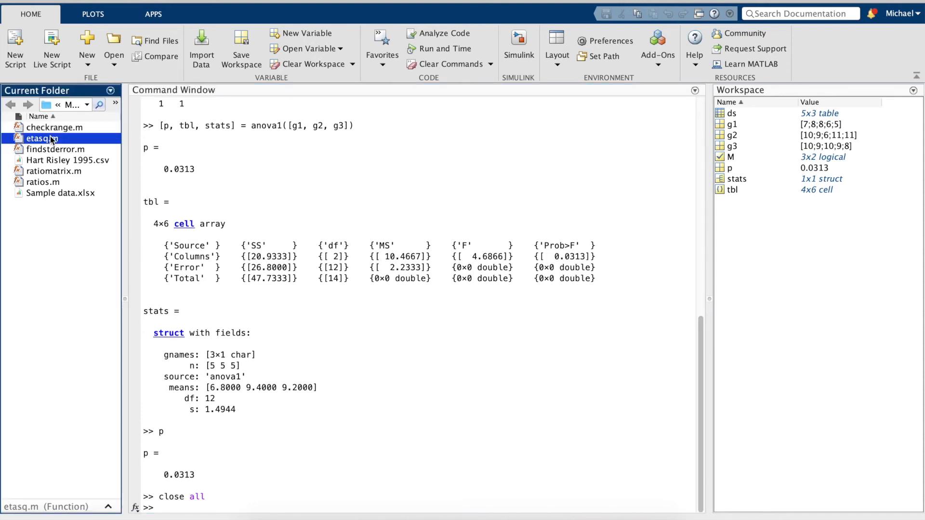
{"action": "double_click", "coordinate": [42, 138]}
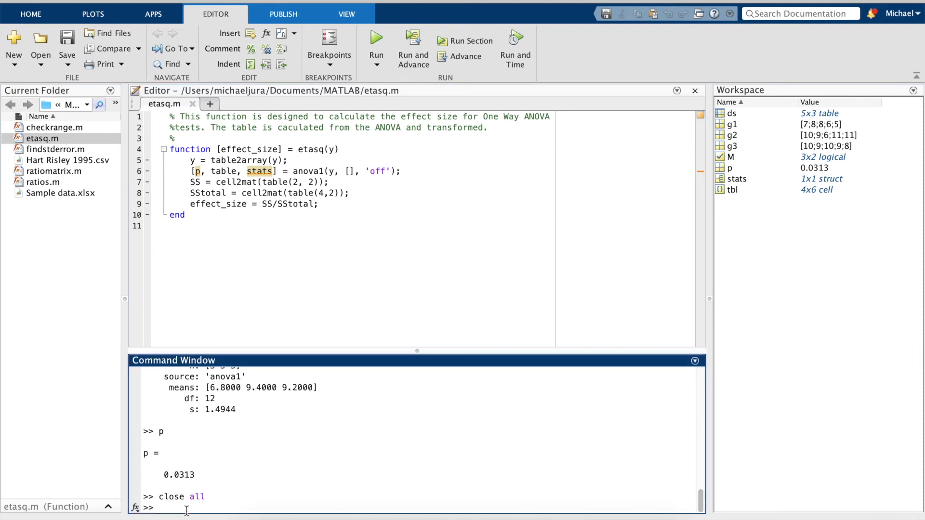
{"action": "type", "text": "eta"}
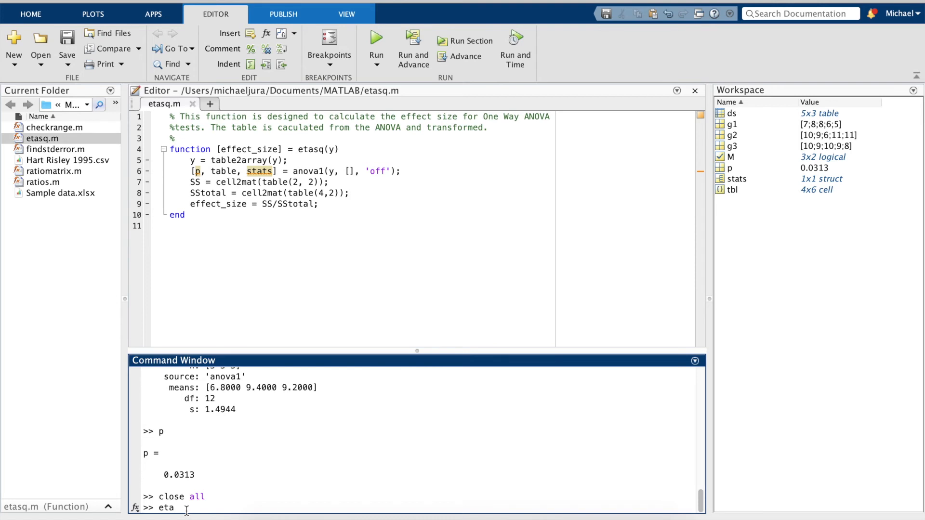
{"action": "type", "text": "sq"}
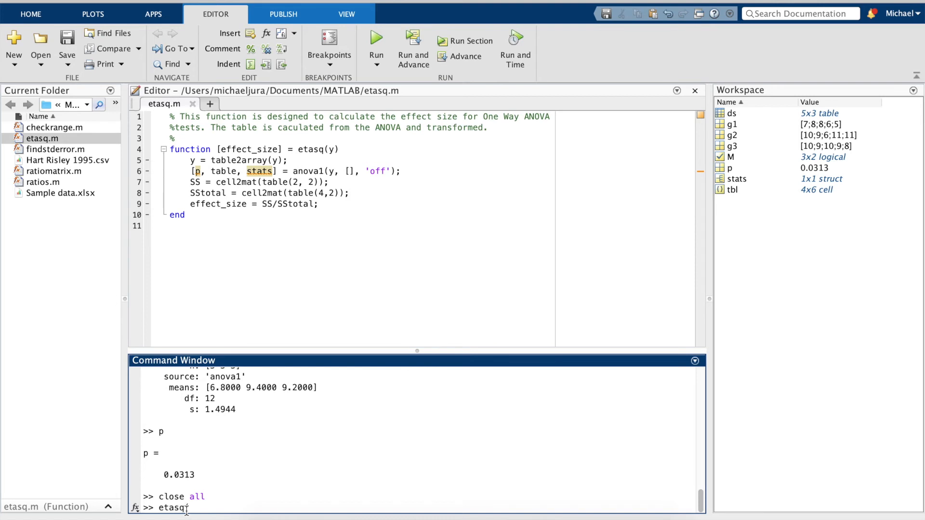
{"action": "type", "text": "ds)"}
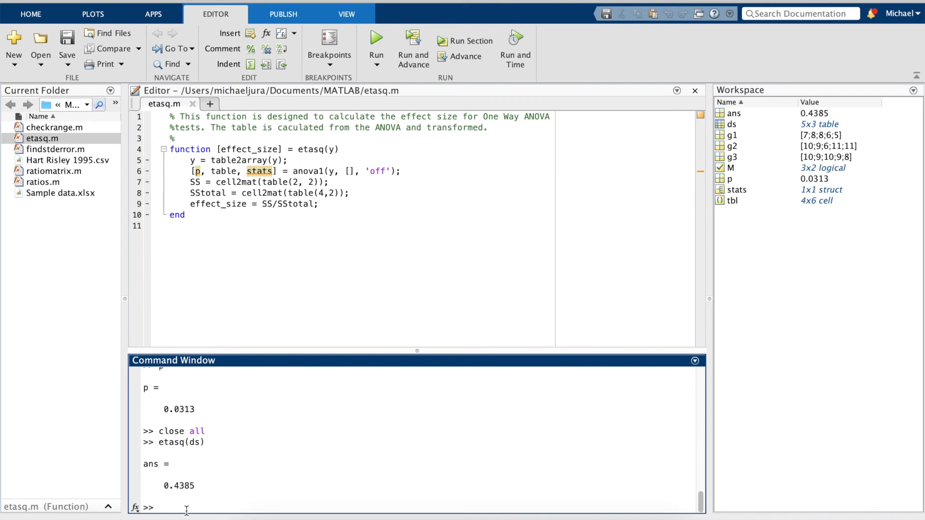
Step: Run [c,m,h,gnames] = multcompare(stats) to compare the three group means
{"action": "type", "text": "["}
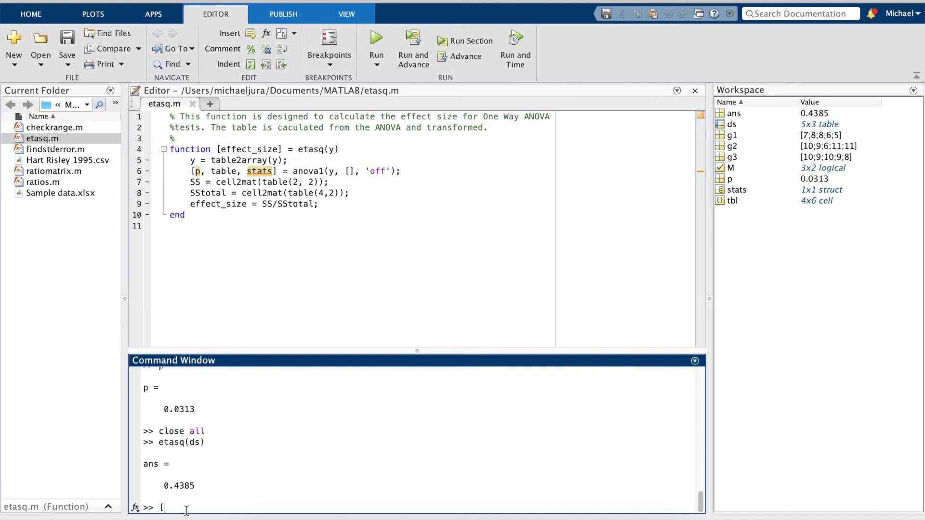
{"action": "type", "text": "c,m,h,"}
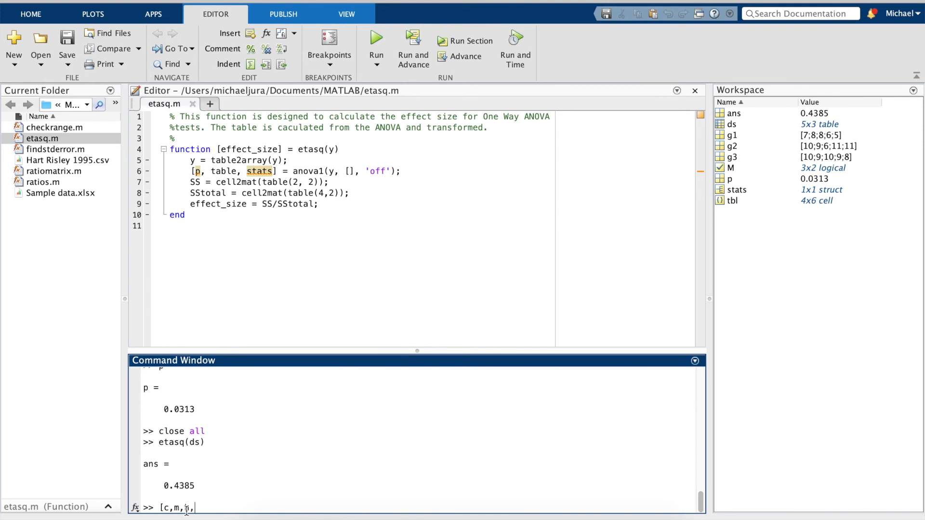
{"action": "type", "text": "gnames"}
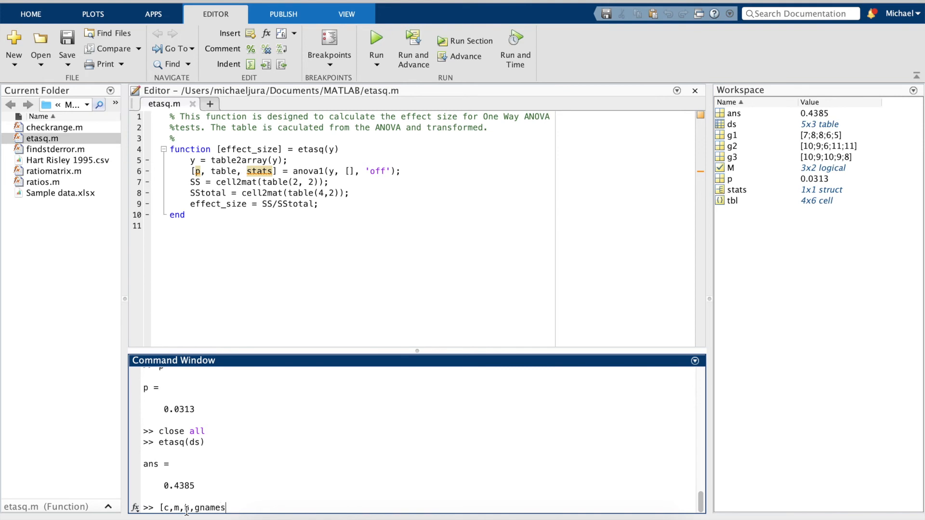
{"action": "type", "text": "] ="}
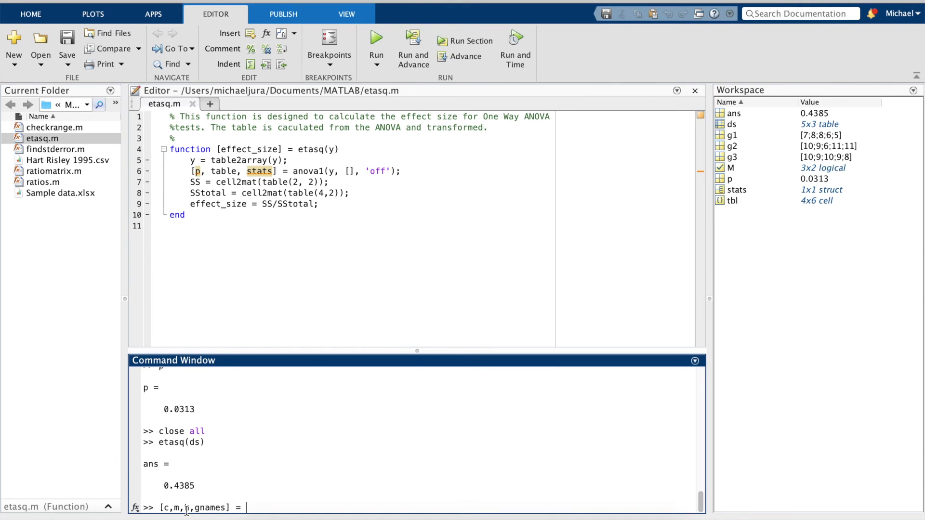
{"action": "type", "text": "mult"}
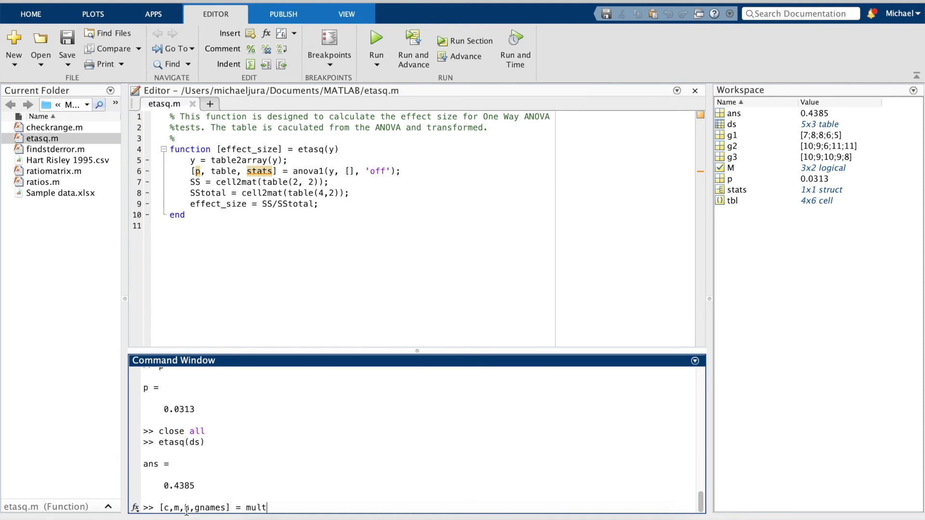
{"action": "type", "text": "compar"}
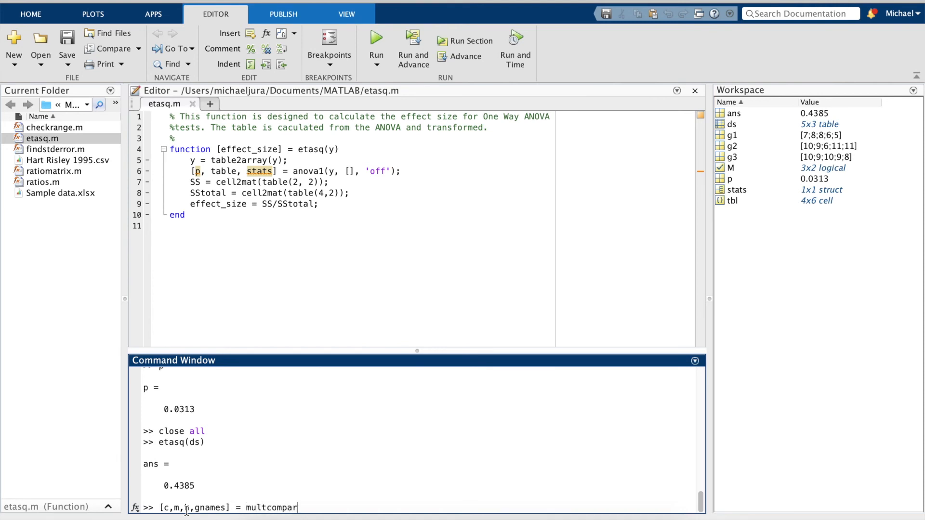
{"action": "type", "text": "e(stats)"}
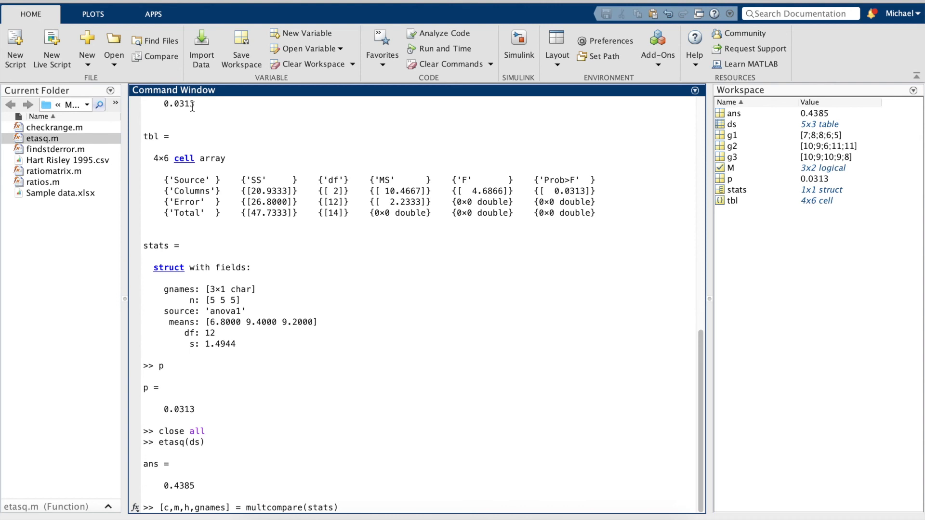
{"action": "key", "text": "Return"}
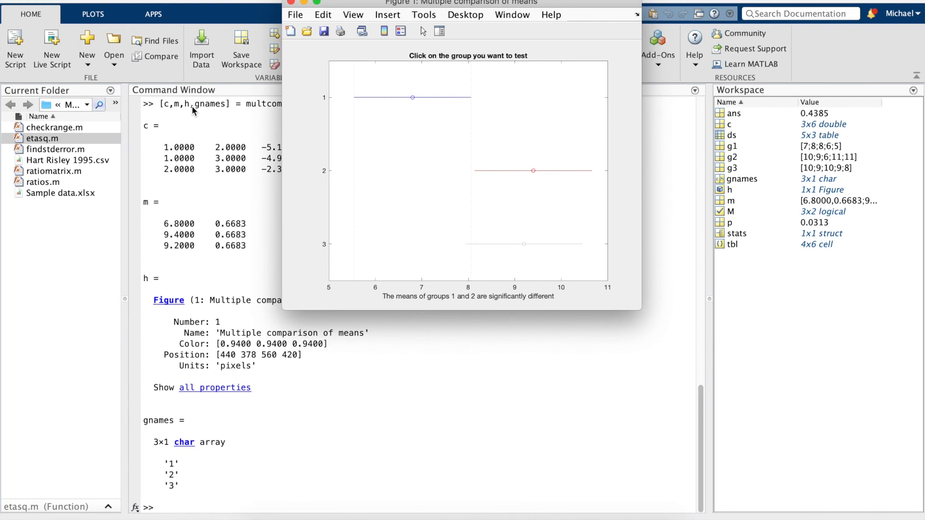
{"action": "mouse_move", "coordinate": [231, 255]}
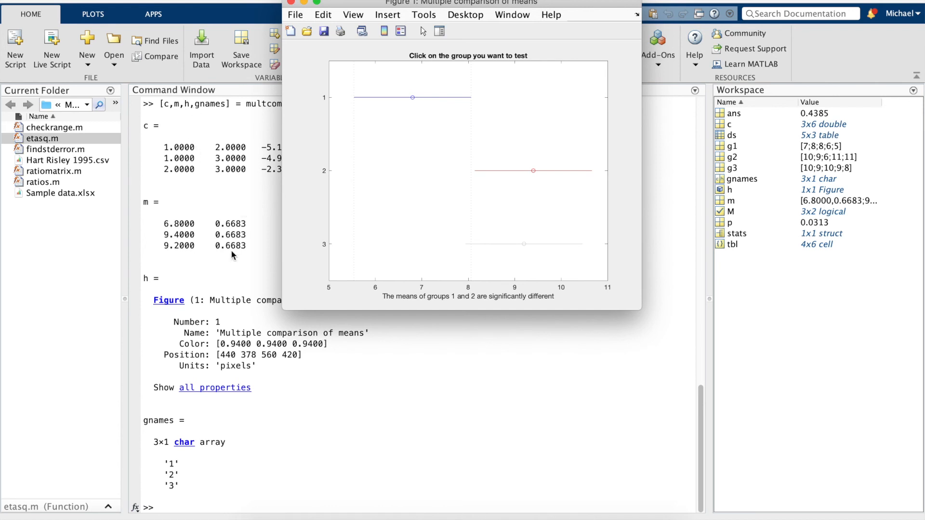
{"action": "mouse_move", "coordinate": [543, 305]}
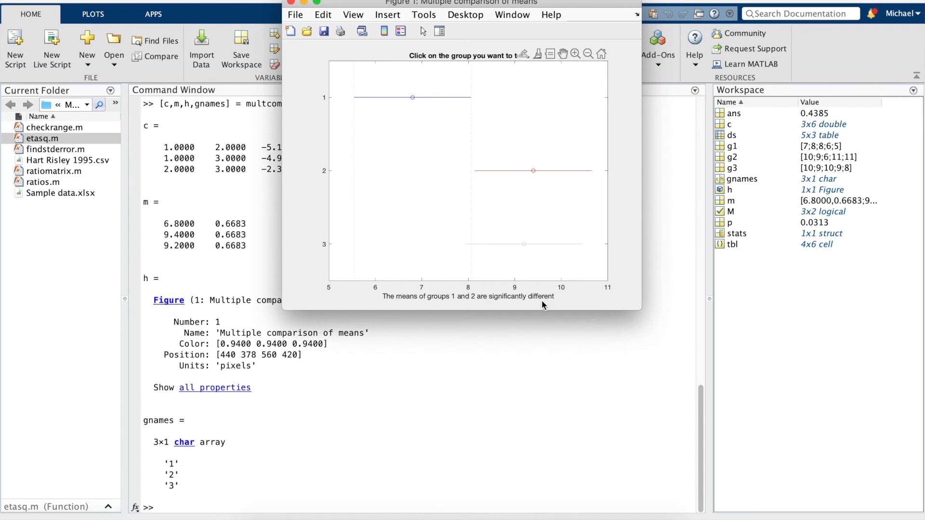
{"action": "mouse_move", "coordinate": [466, 309]}
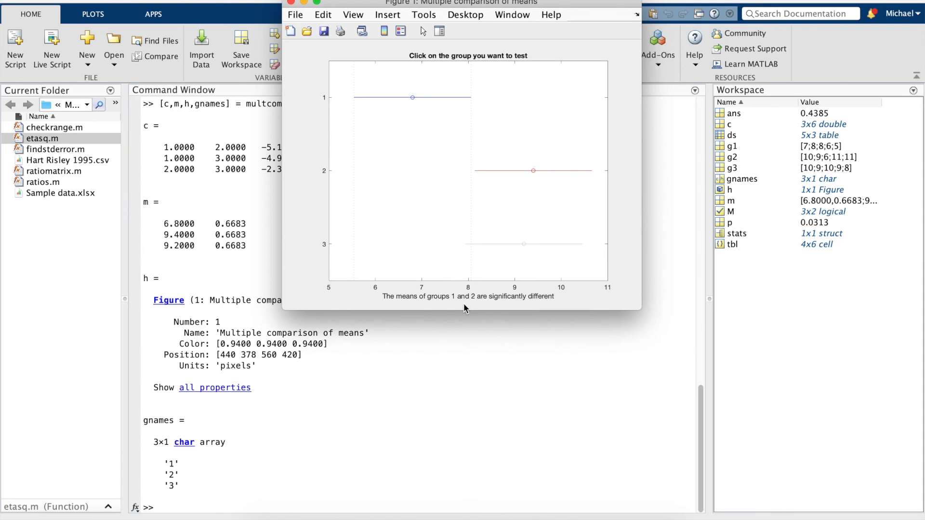
{"action": "mouse_move", "coordinate": [532, 181]}
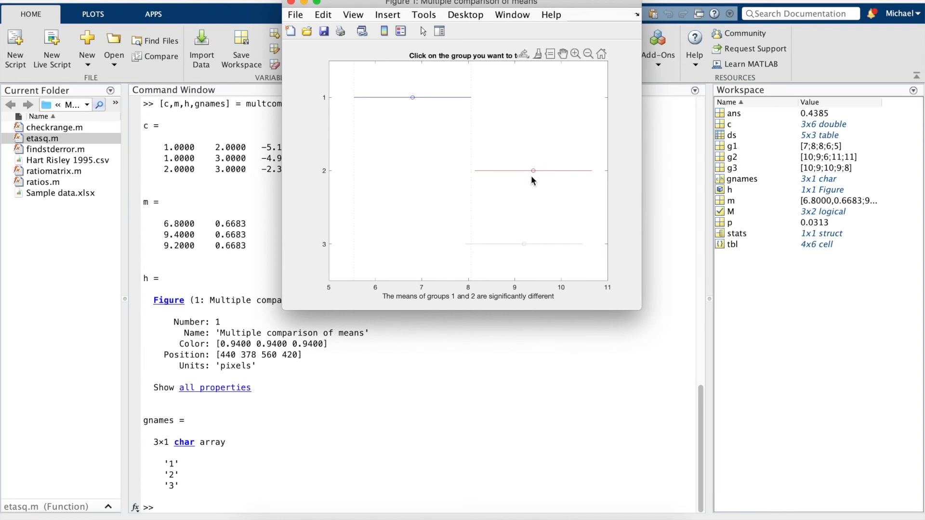
Step: Select group 2's interval on the multiple-comparison chart to see which groups it differs from
{"action": "left_click", "coordinate": [532, 171]}
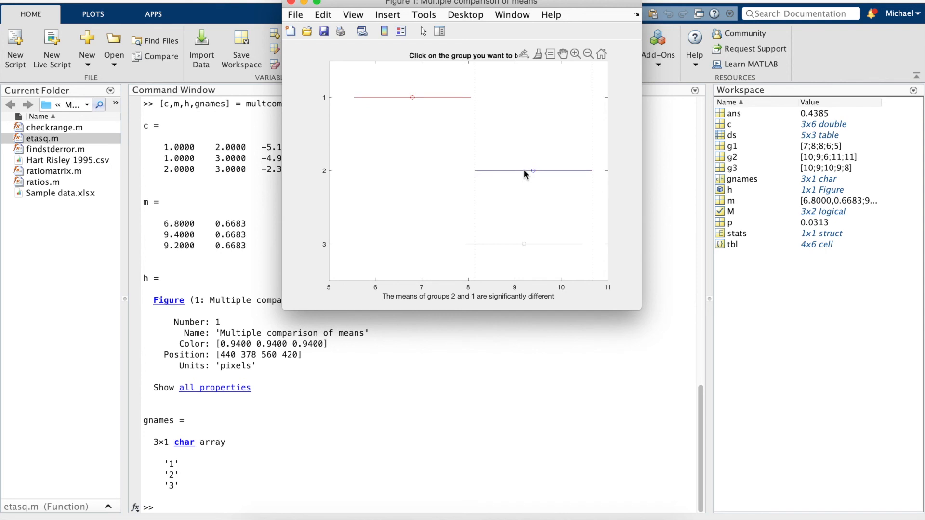
{"action": "mouse_move", "coordinate": [528, 175]}
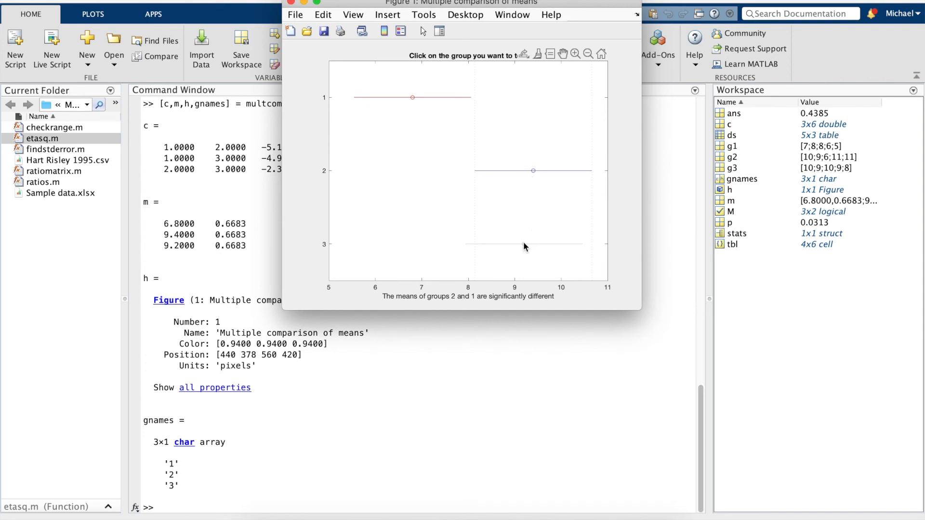
{"action": "left_click", "coordinate": [524, 244]}
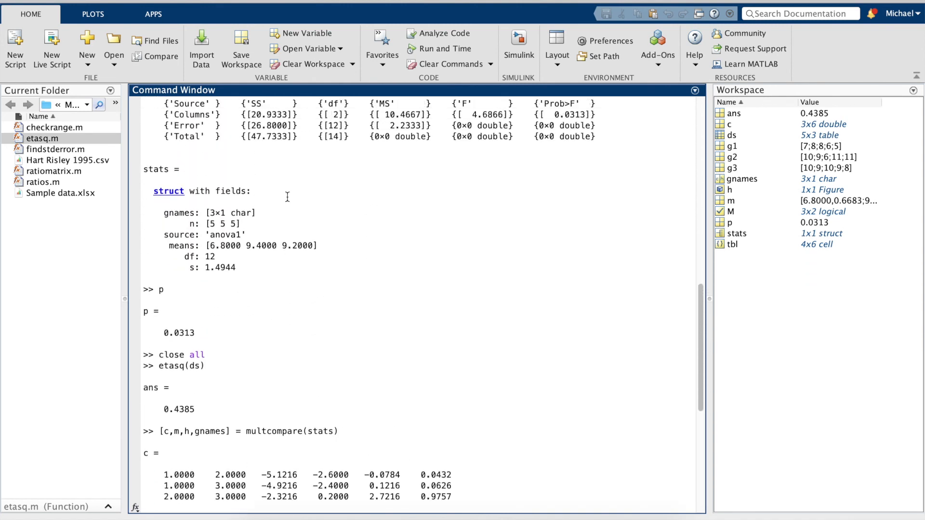
{"action": "scroll", "scroll_direction": "up", "scroll_amount": 3}
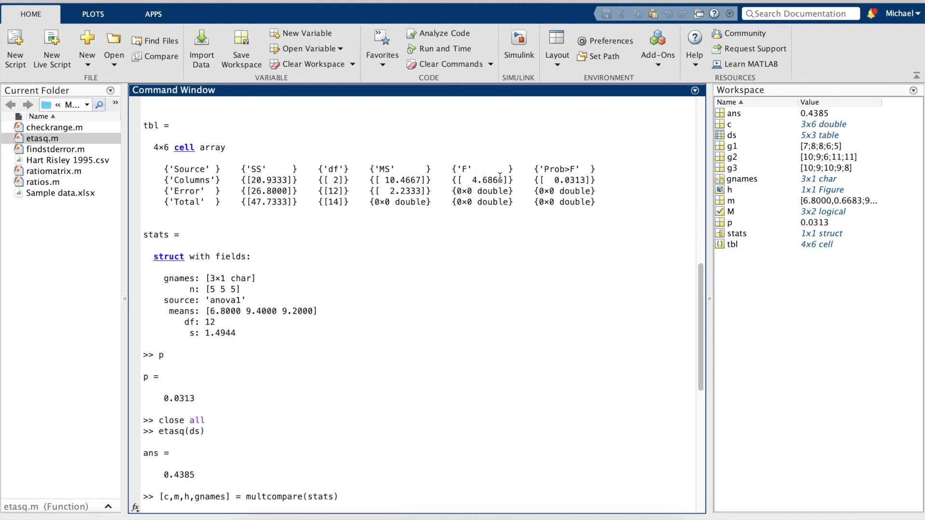
{"action": "mouse_move", "coordinate": [513, 182]}
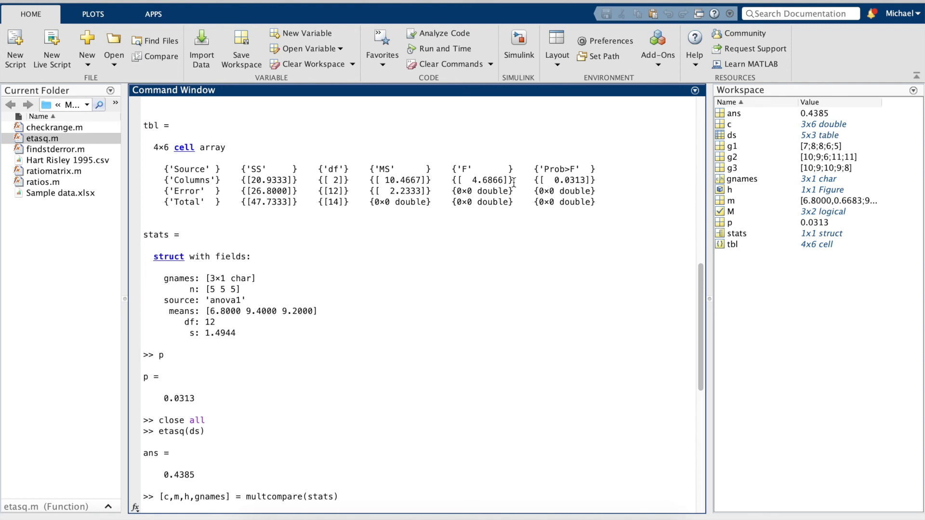
{"action": "mouse_move", "coordinate": [601, 179]}
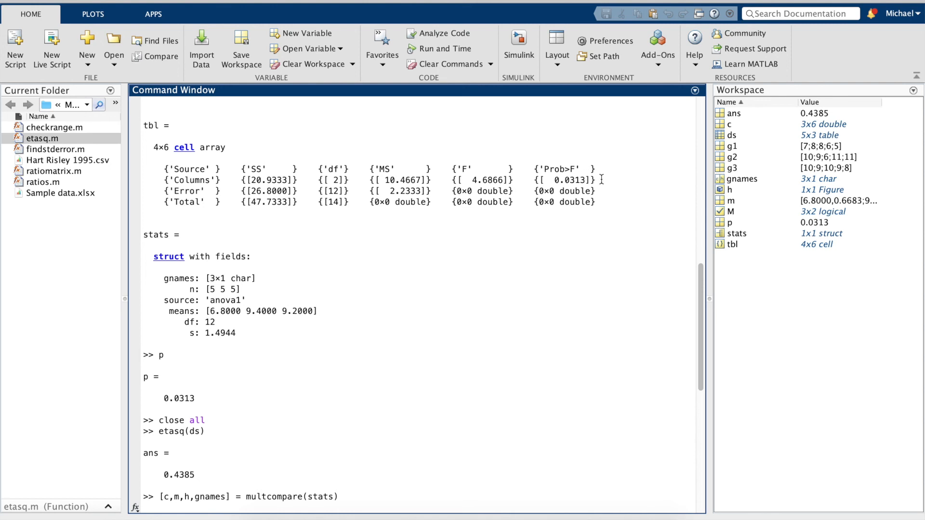
{"action": "mouse_move", "coordinate": [597, 179]}
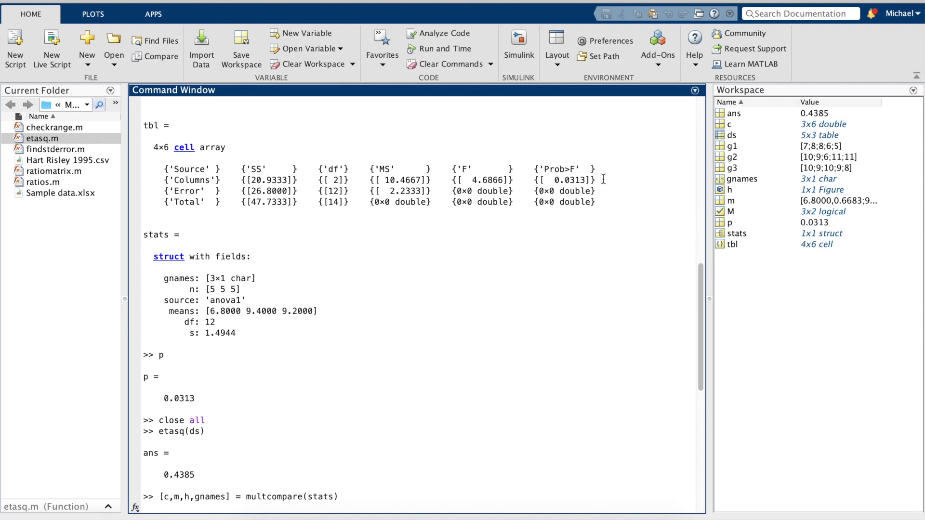
{"action": "mouse_move", "coordinate": [519, 323]}
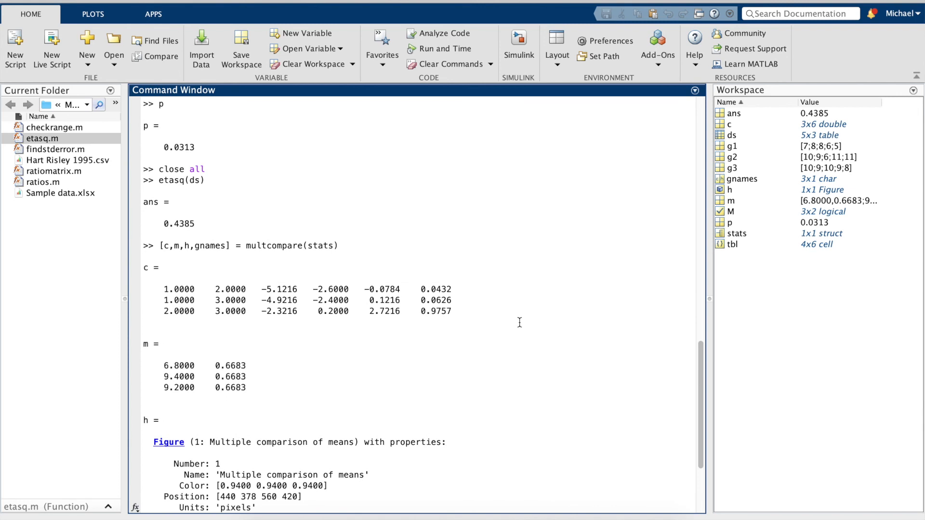
{"action": "scroll", "scroll_direction": "down", "scroll_amount": 3}
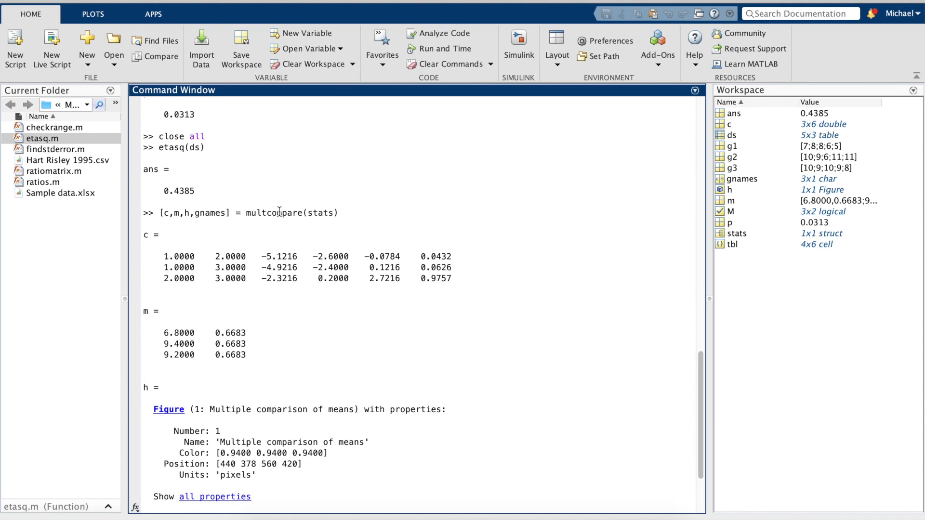
{"action": "mouse_move", "coordinate": [352, 367]}
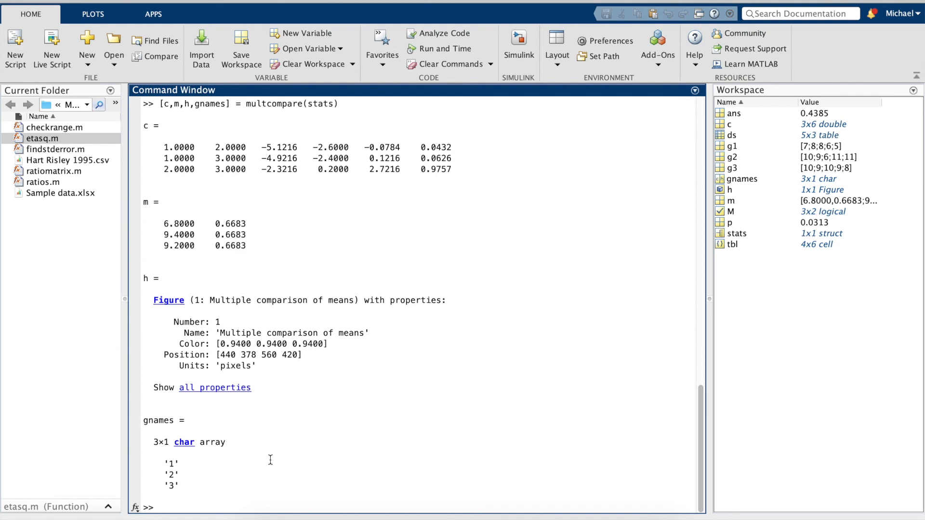
Step: Display the stats struct, then compute std(g1) = 1.3038 and std(g2) = 2.0736
{"action": "type", "text": "sta"}
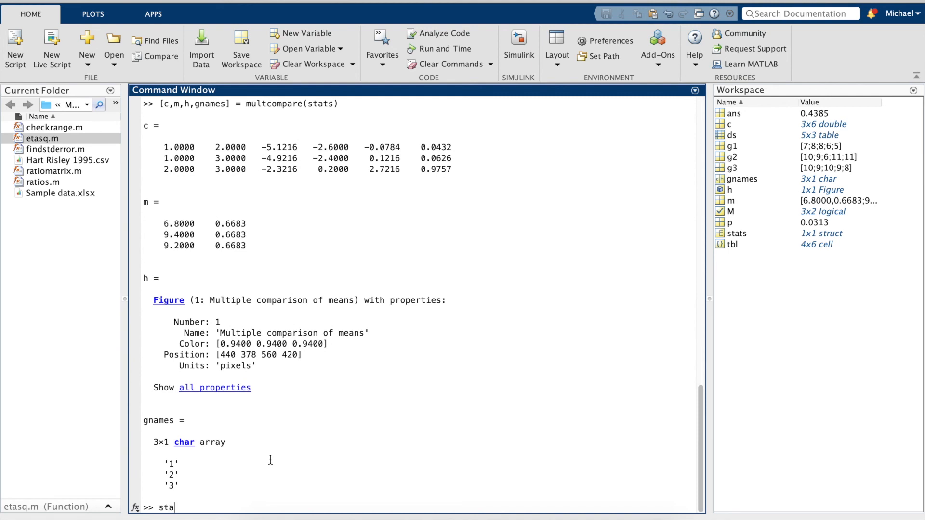
{"action": "key", "text": "Return"}
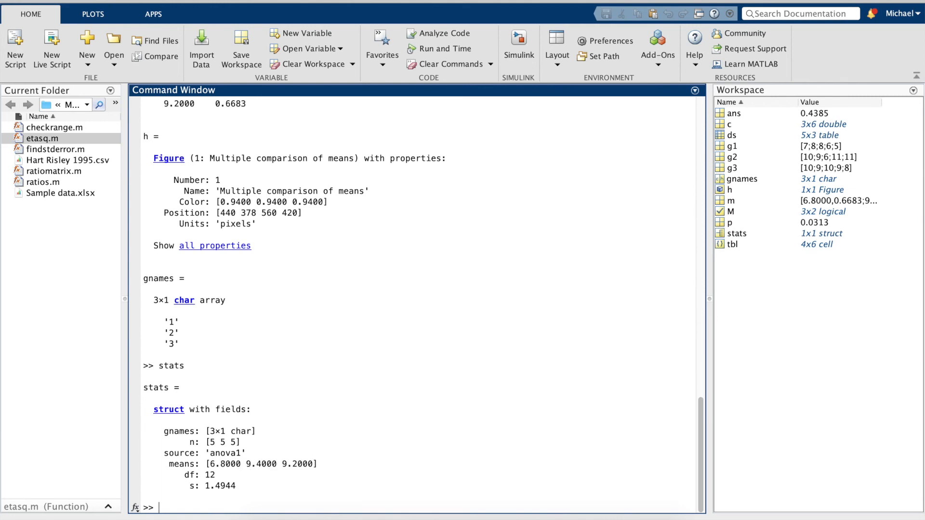
{"action": "type", "text": "s"}
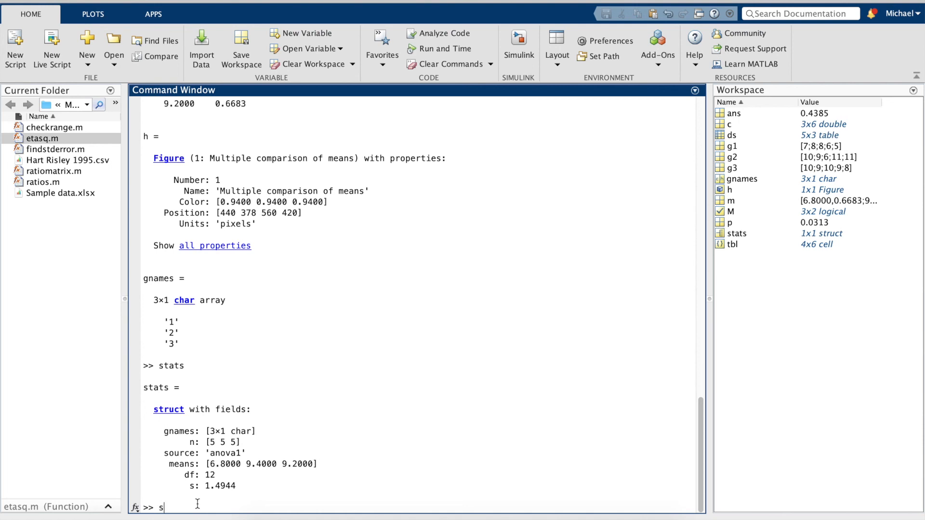
{"action": "type", "text": "td"}
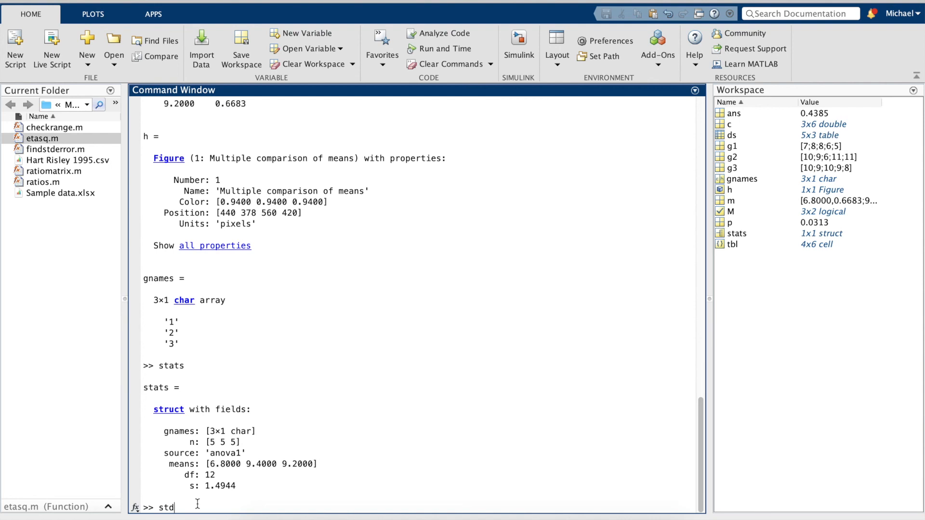
{"action": "type", "text": "(g"}
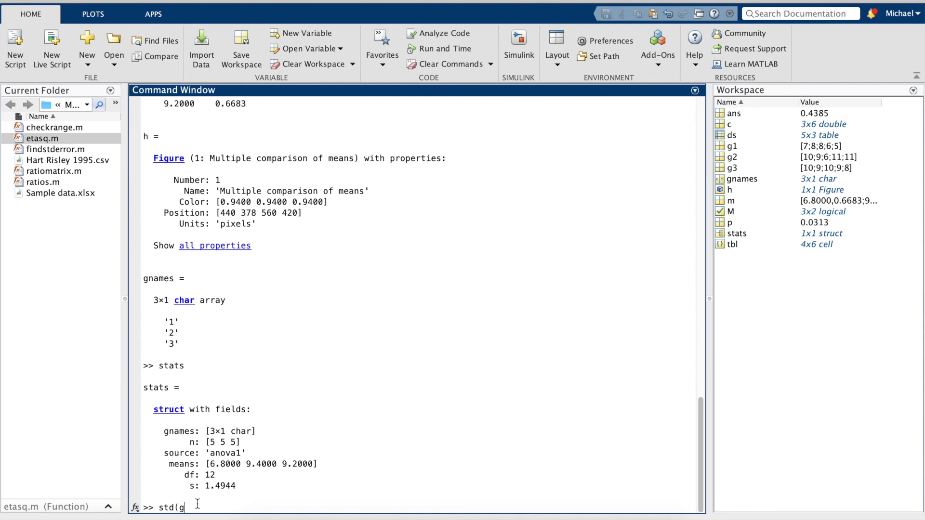
{"action": "key", "text": "Return"}
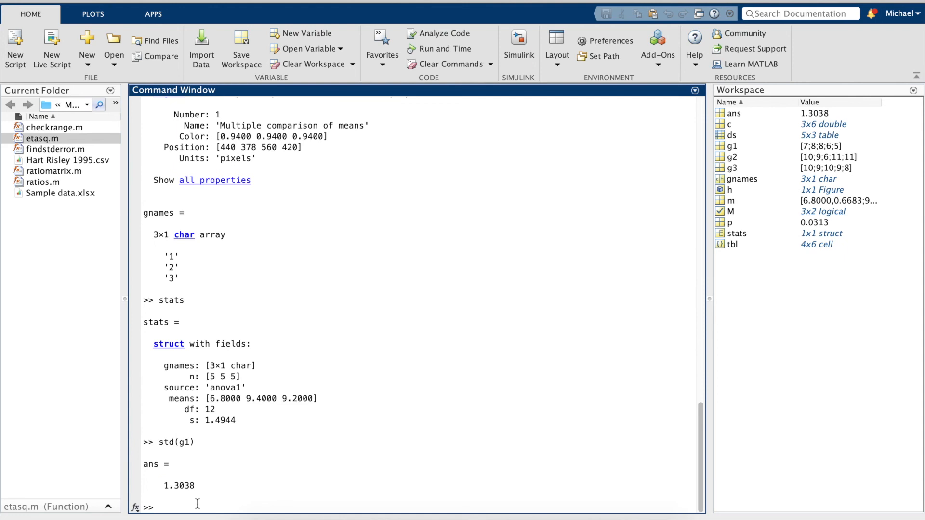
{"action": "type", "text": "std("}
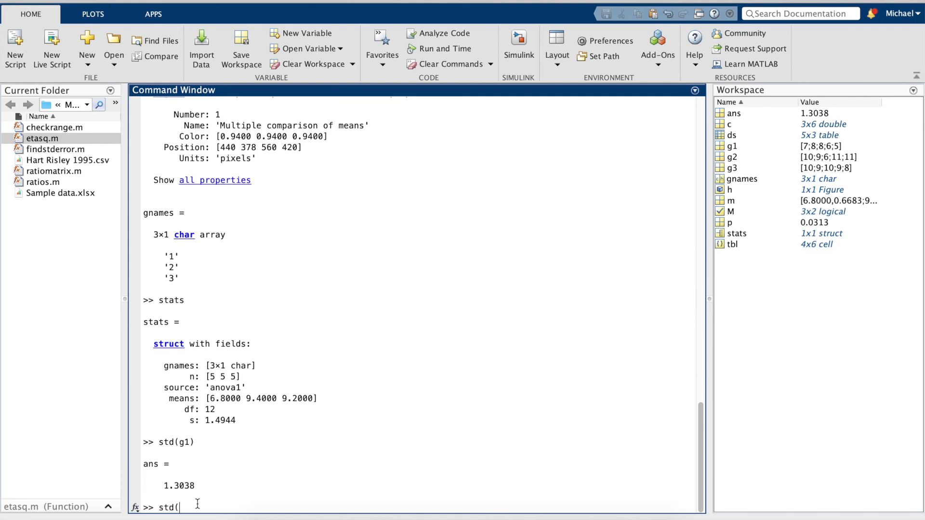
{"action": "key", "text": "Return"}
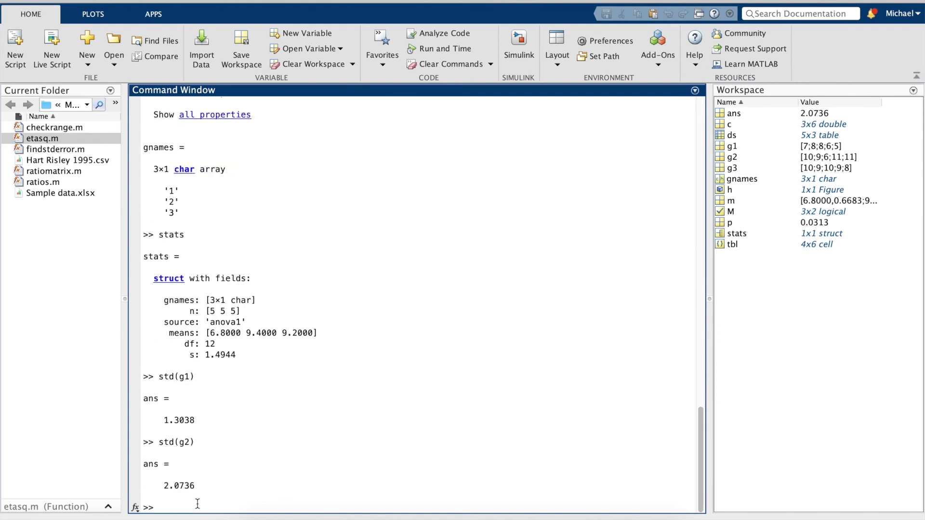